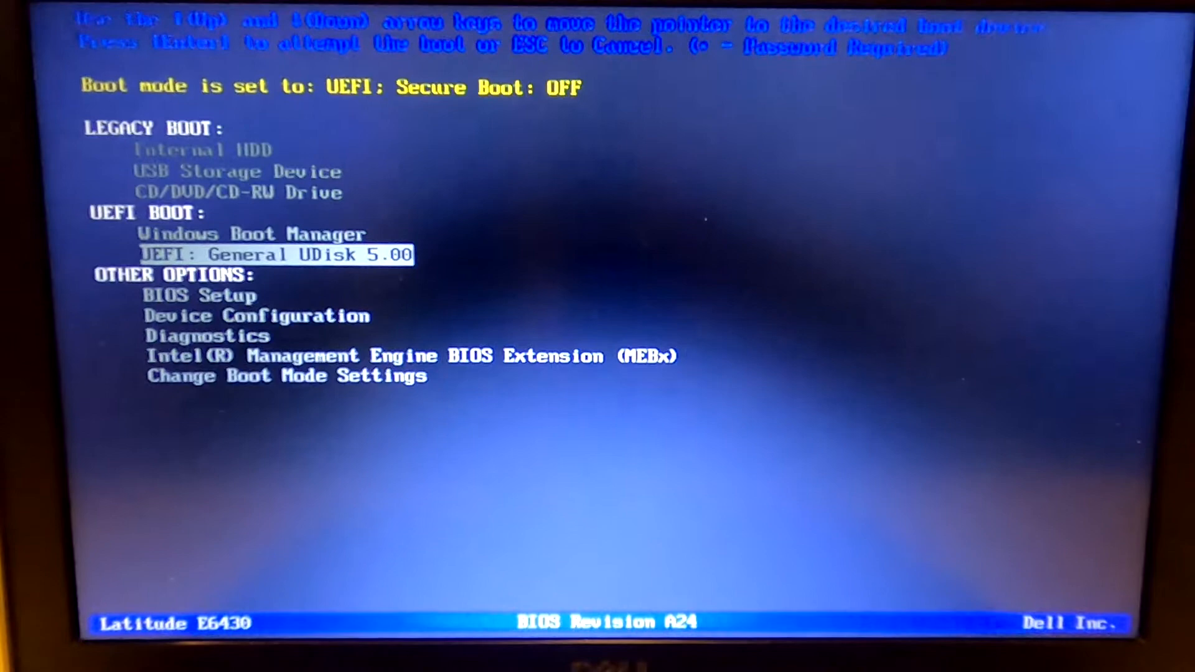
# - Boot from the UEFI: General UDisk 5.00 USB drive in the one-time boot menu
pyautogui.press('enter')
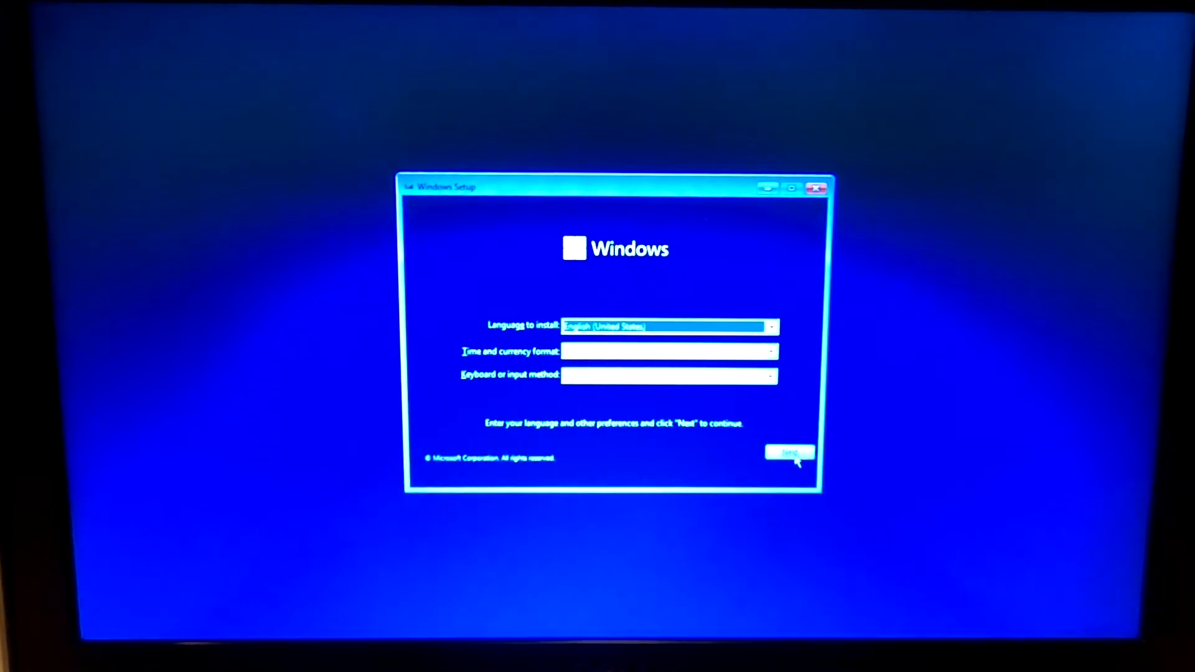
# - Accept the language settings, skip the product key and select Windows 11 Pro
pyautogui.click(789, 454)
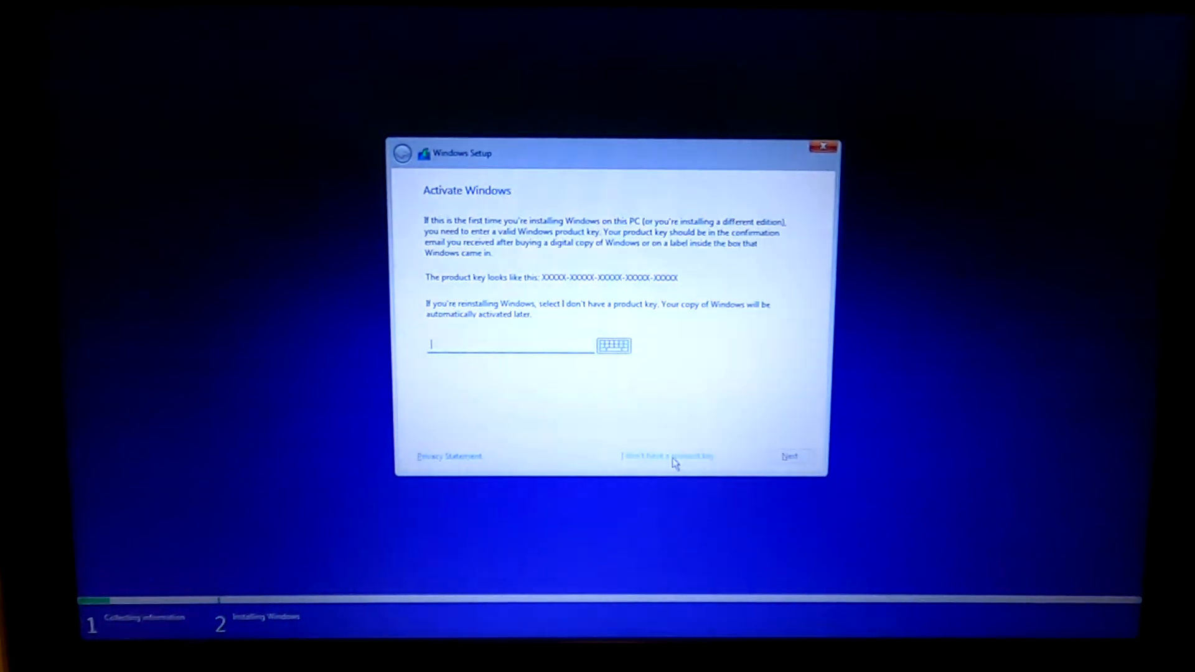
pyautogui.click(668, 456)
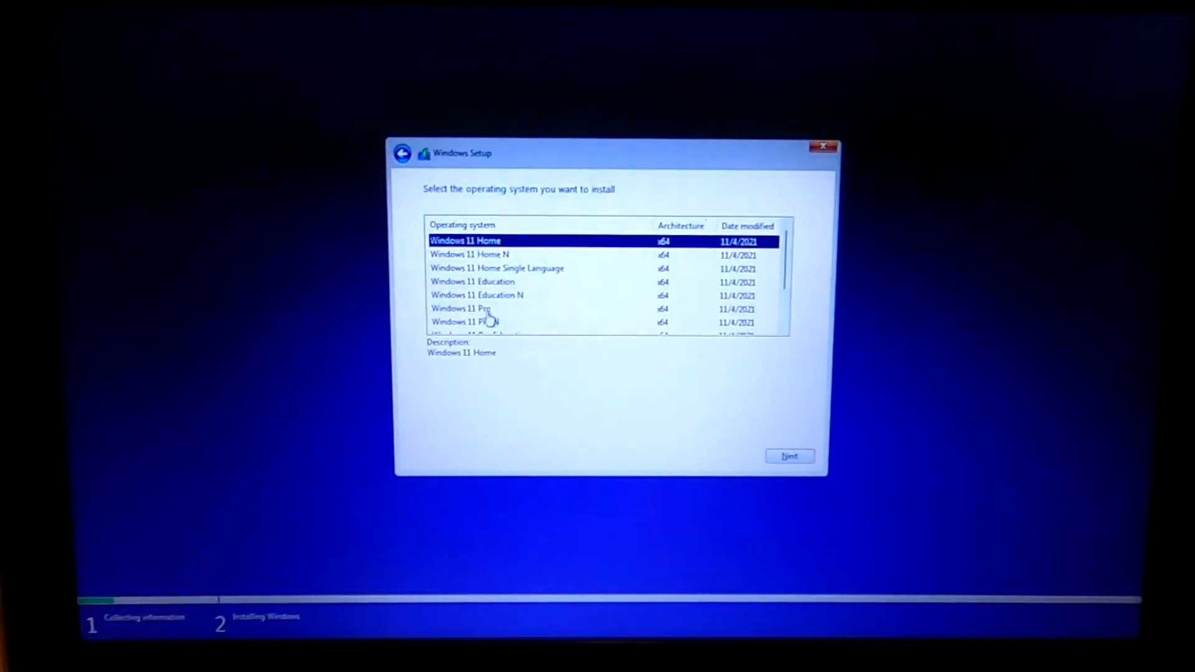
pyautogui.click(460, 308)
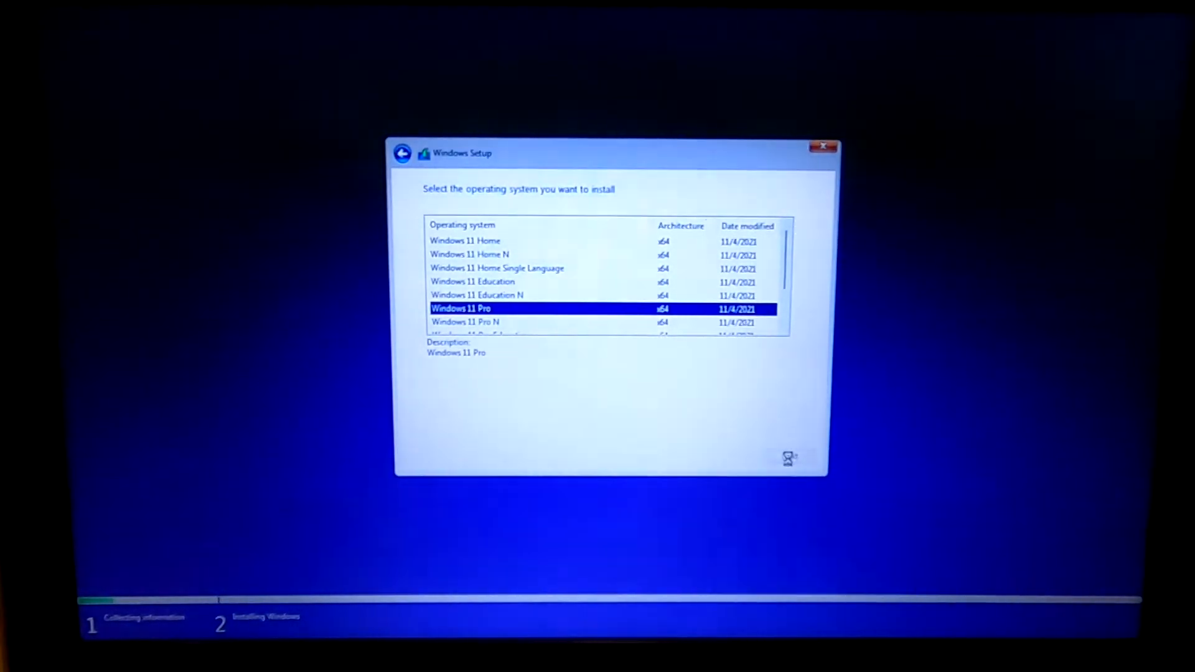
pyautogui.click(788, 456)
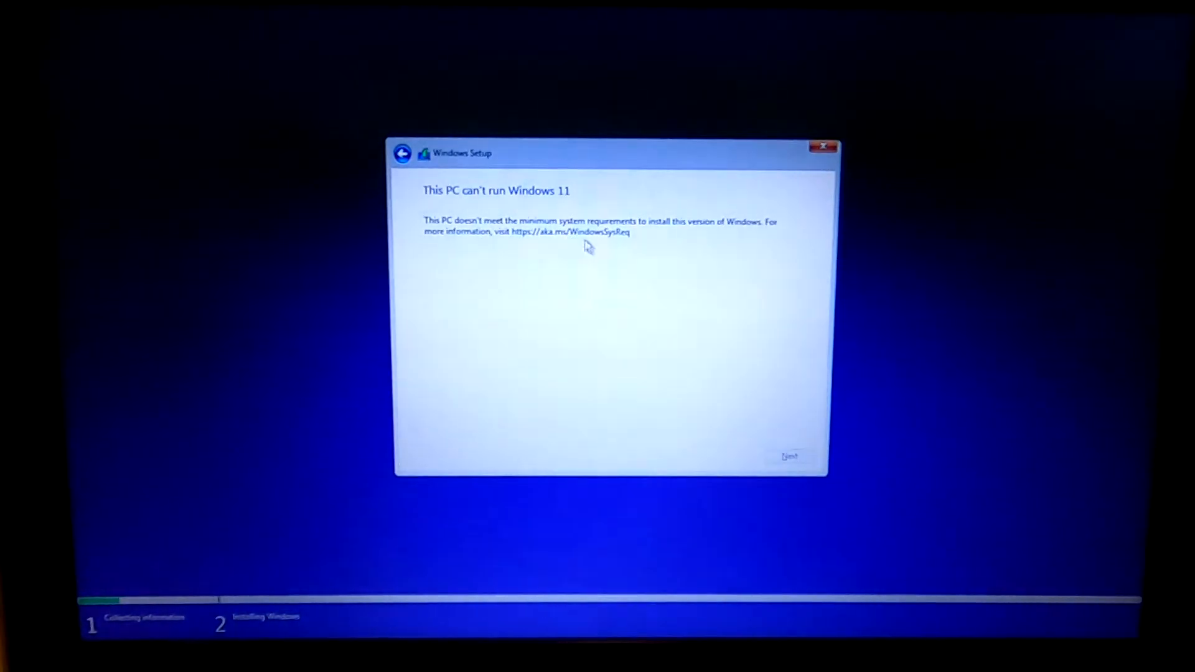
pyautogui.moveTo(787, 226)
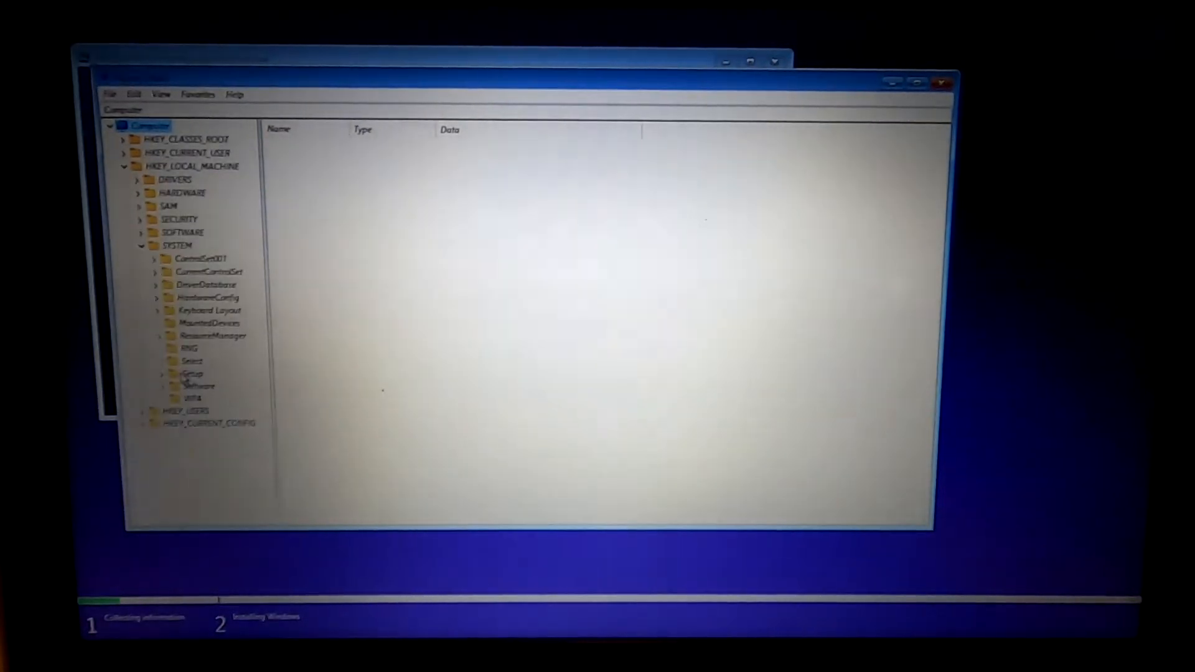
# - Create a LabConfig key under HKEY_LOCAL_MACHINE\SYSTEM\Setup
pyautogui.rightClick(191, 373)
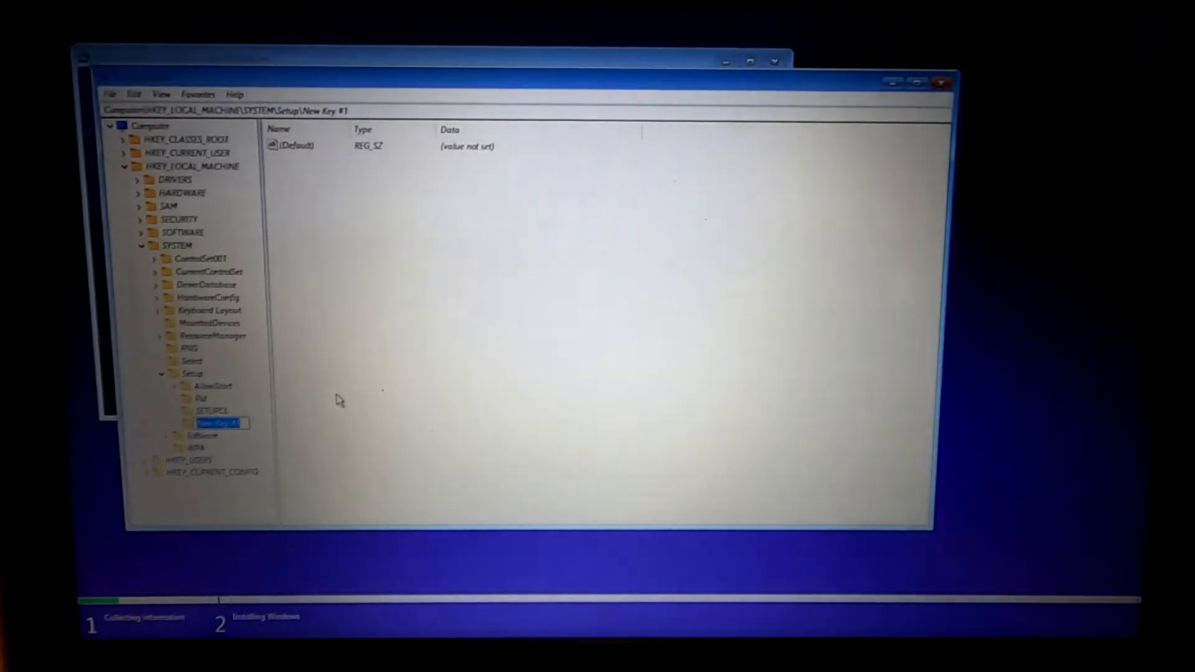
pyautogui.write('LabConfig')
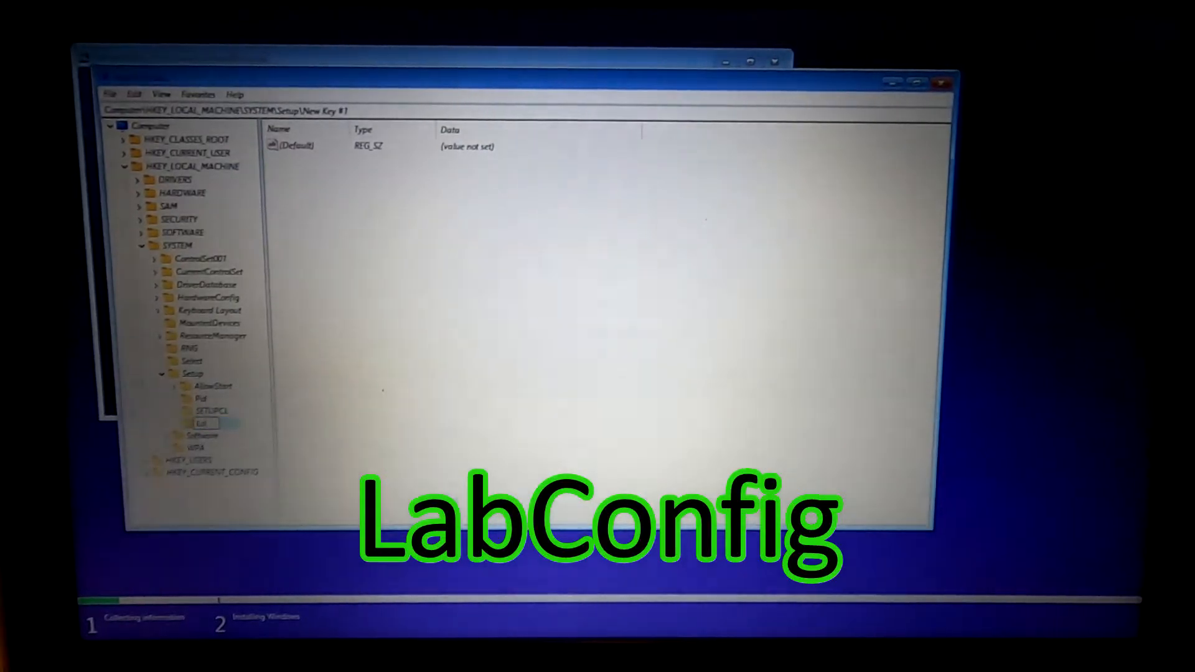
pyautogui.write('LabConfig')
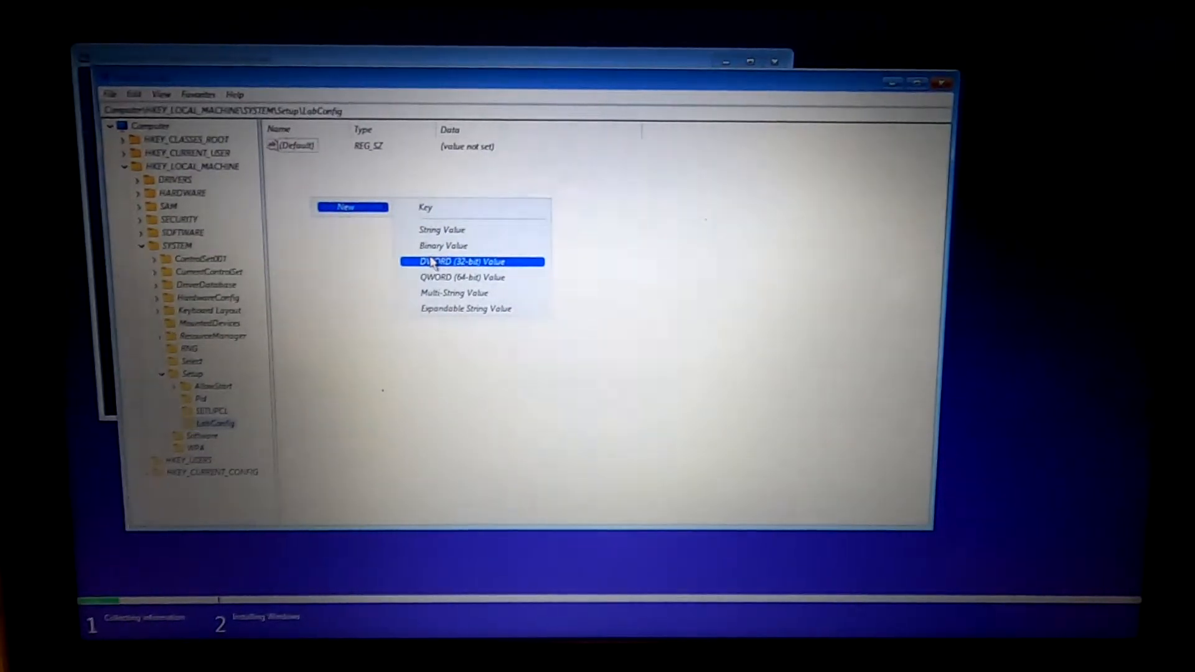
# - Add a BypassTPMCheck DWORD (32-bit) value set to 1 inside LabConfig
pyautogui.click(467, 261)
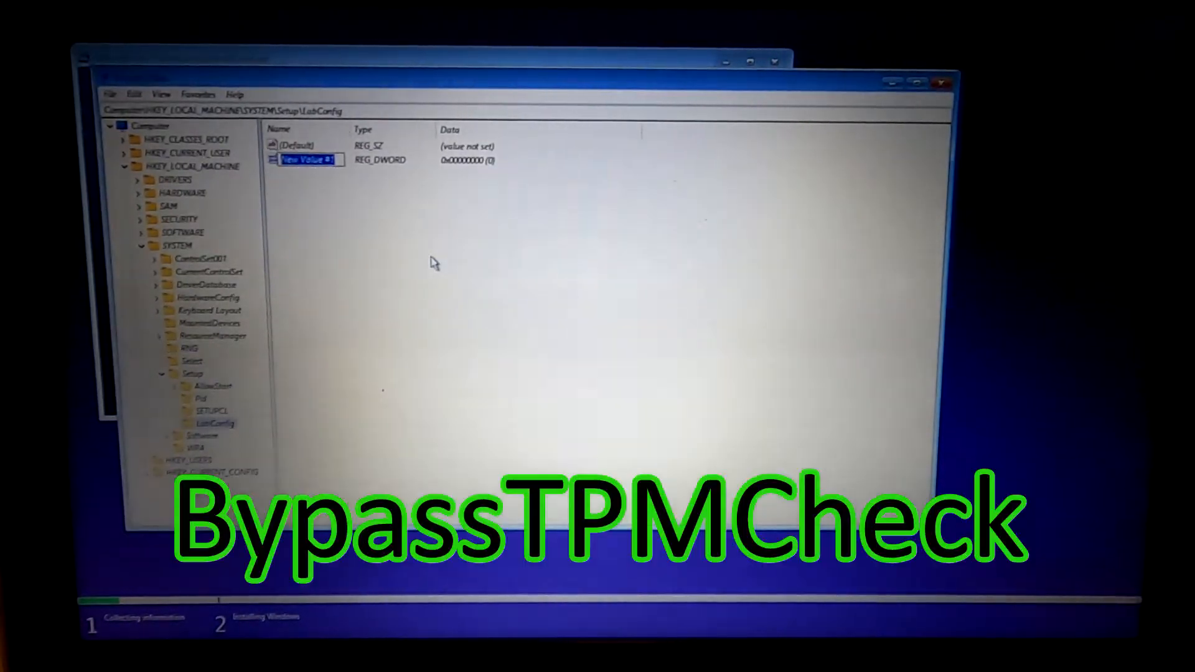
pyautogui.write('BypassTPMCheck')
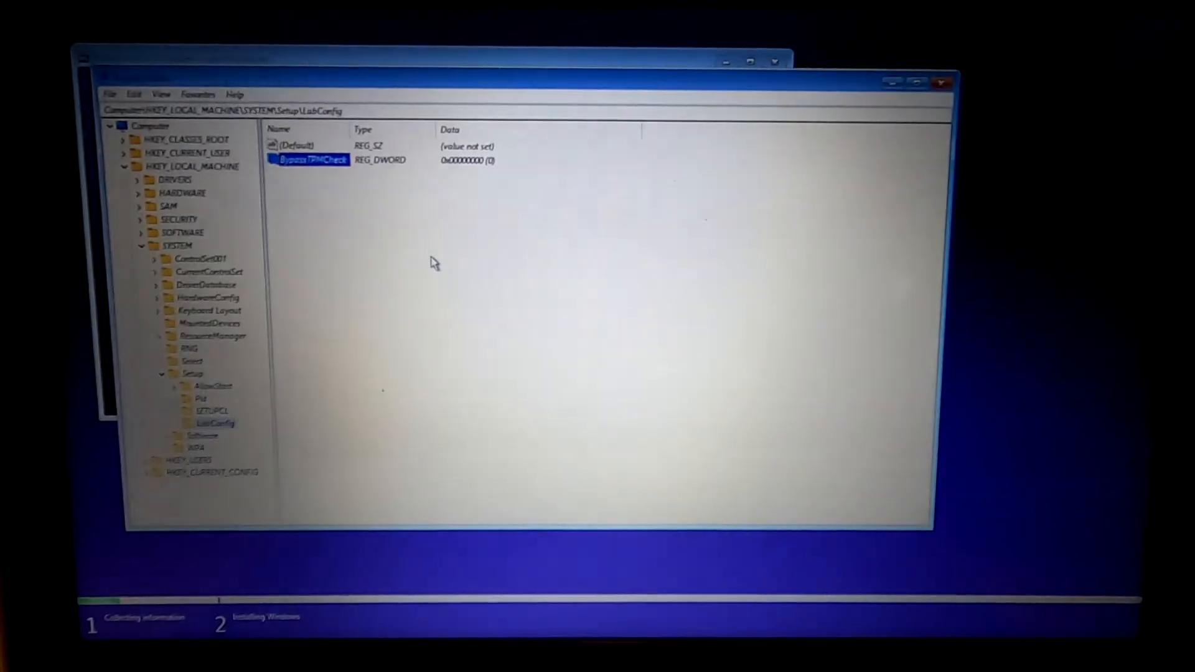
pyautogui.doubleClick(309, 159)
pyautogui.write('1')
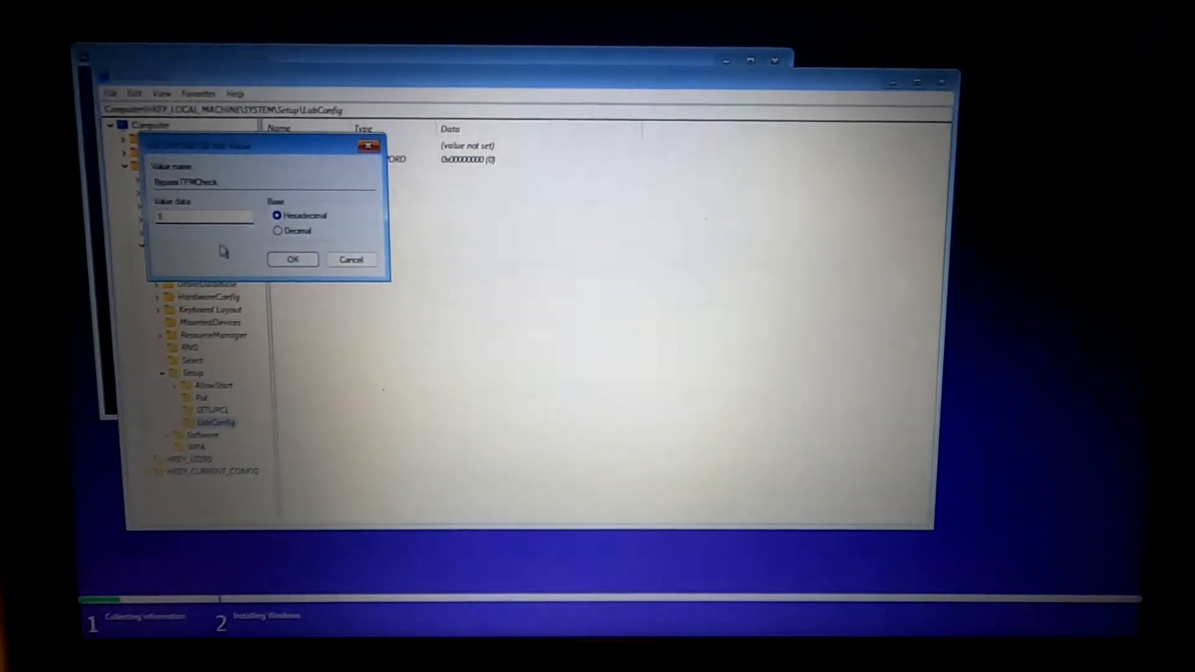
pyautogui.click(293, 258)
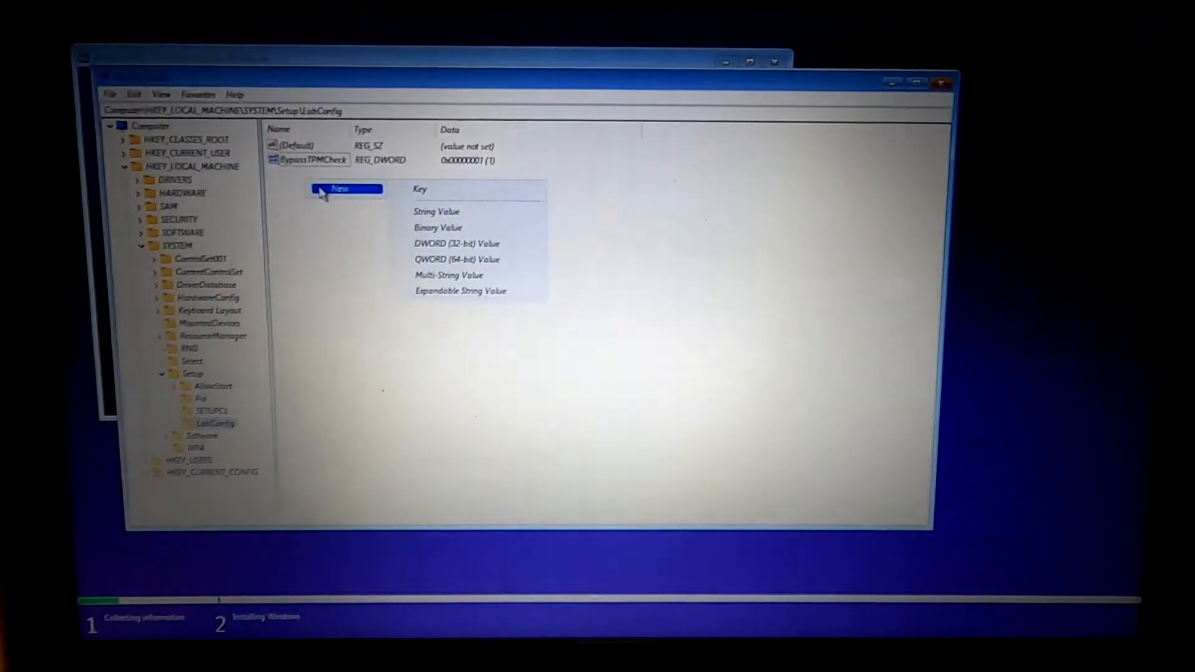
pyautogui.moveTo(437, 227)
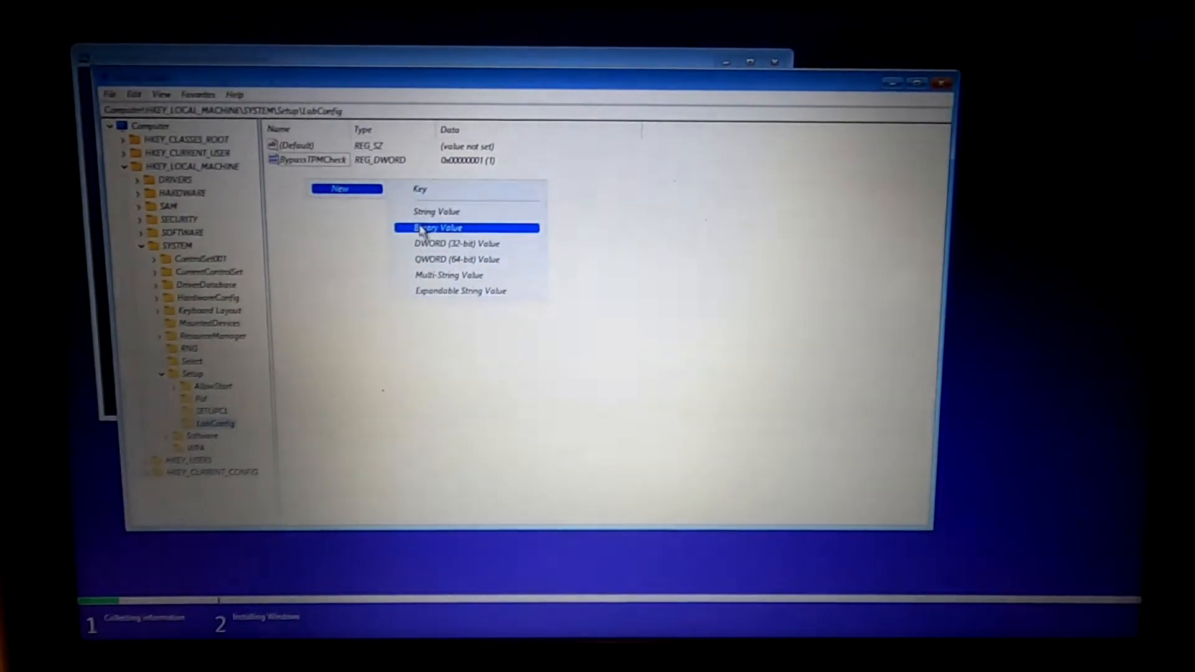
# - Add a BypassRAMCheck DWORD value set to 1 in LabConfig
pyautogui.click(456, 244)
pyautogui.write('BypassRAMCheck')
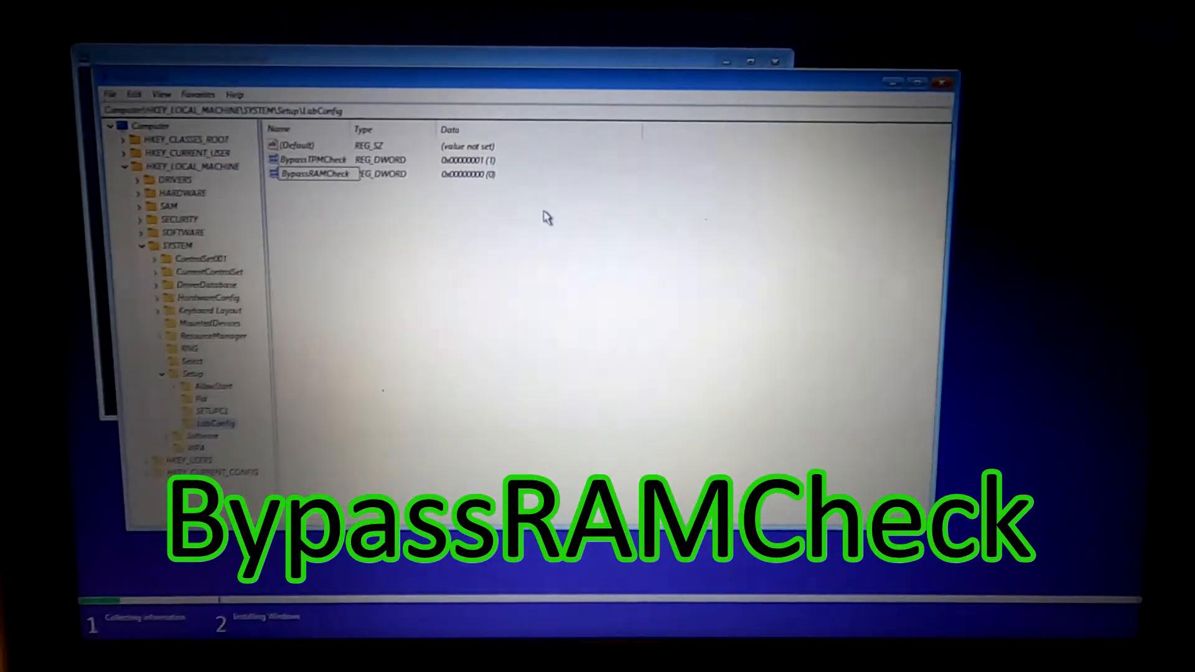
pyautogui.click(312, 173)
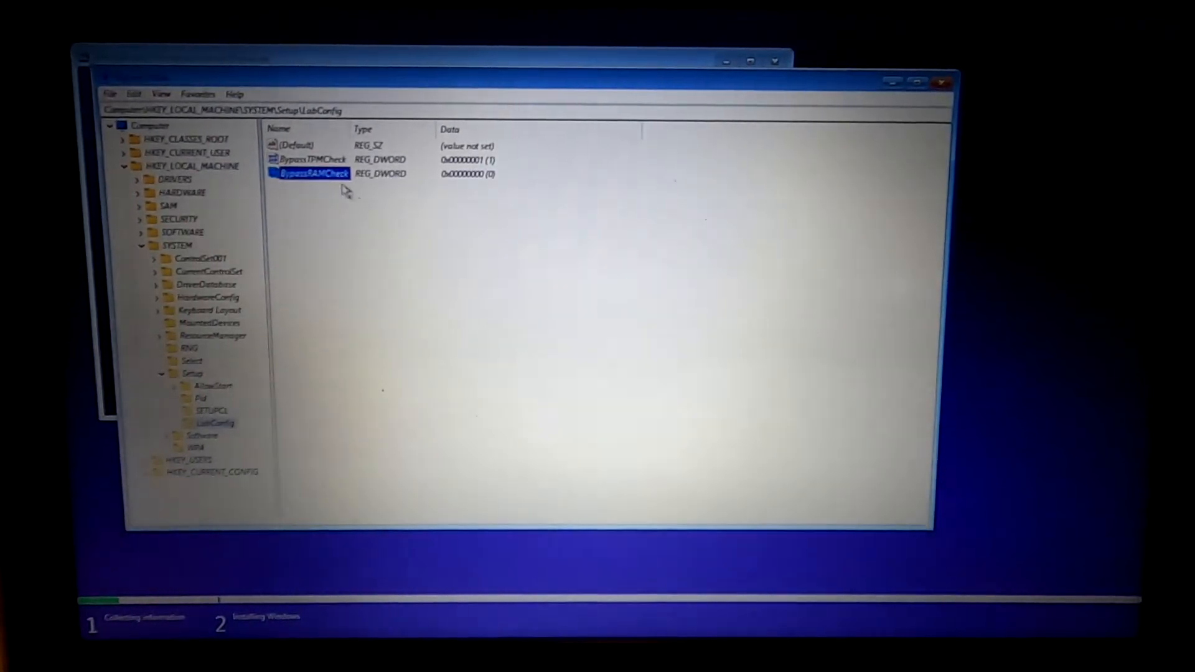
pyautogui.doubleClick(309, 173)
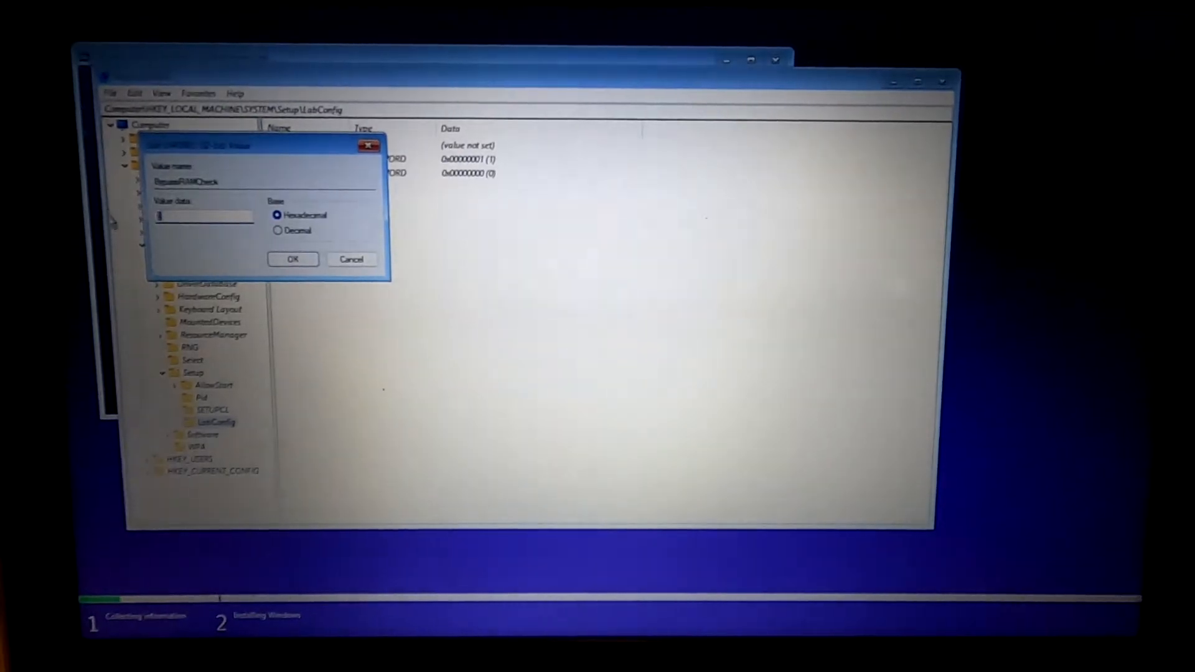
pyautogui.click(292, 259)
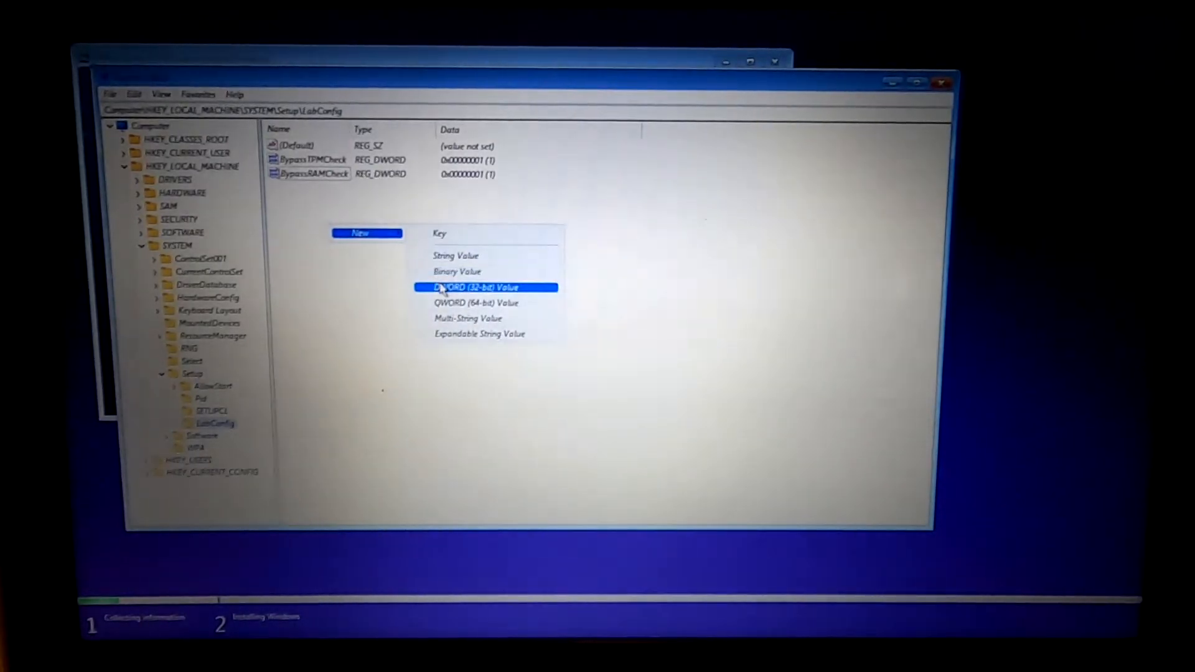
# - Add a BypassSecureBootCheck DWORD value to LabConfig
pyautogui.click(476, 287)
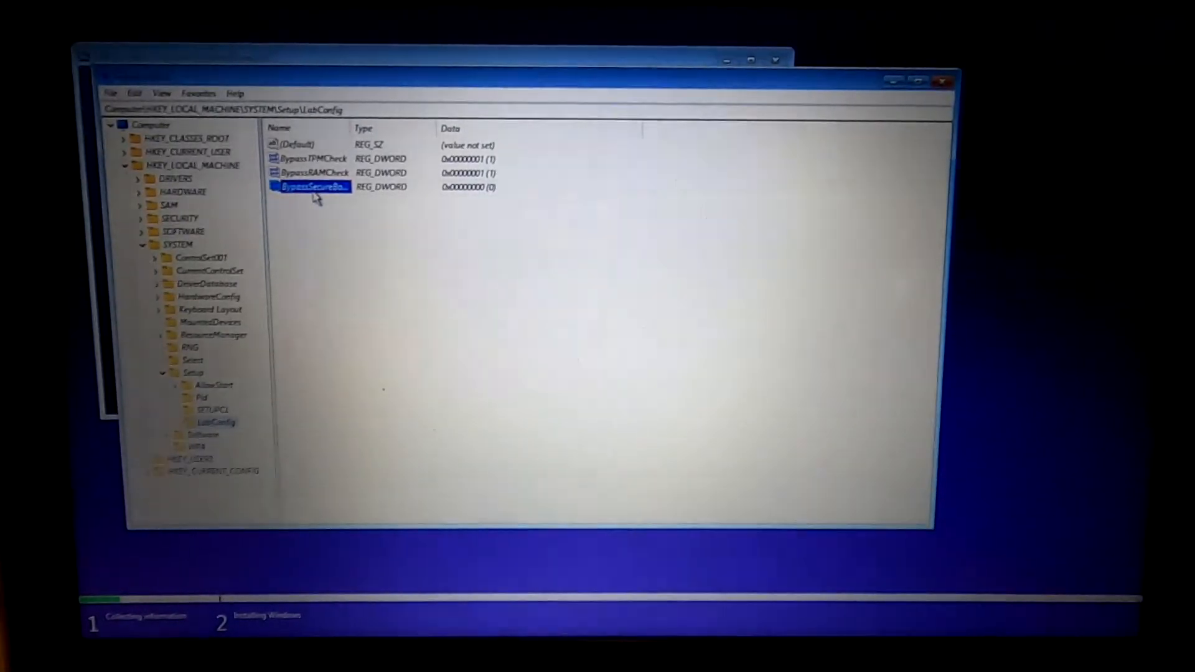
pyautogui.doubleClick(308, 187)
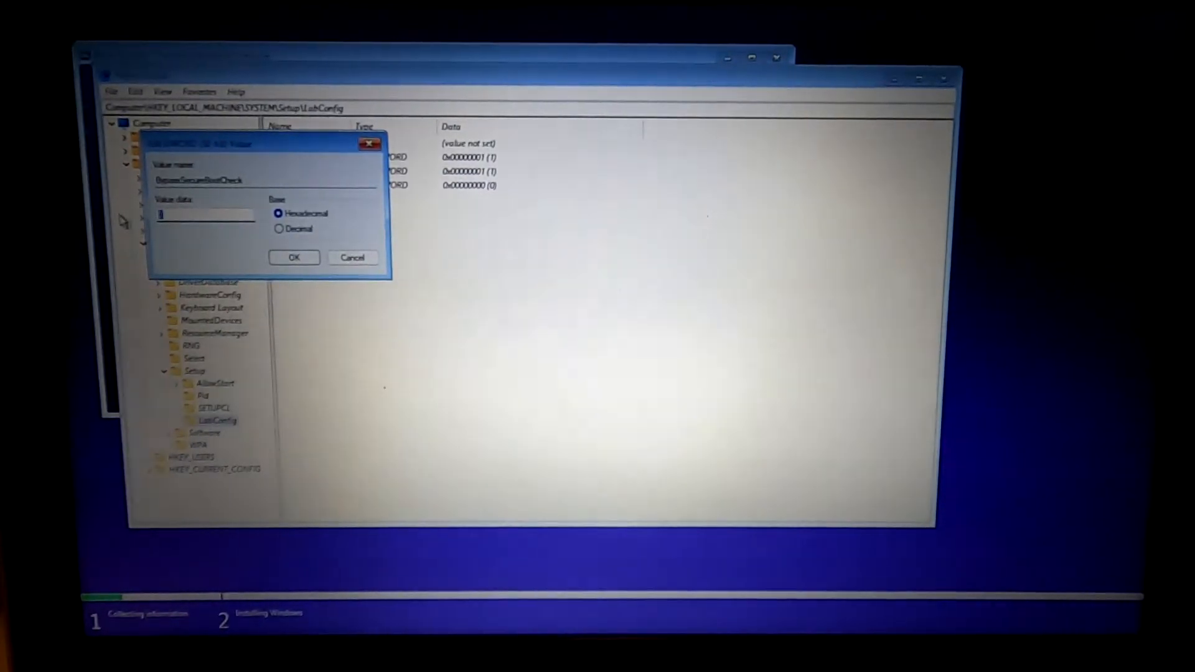
pyautogui.click(295, 257)
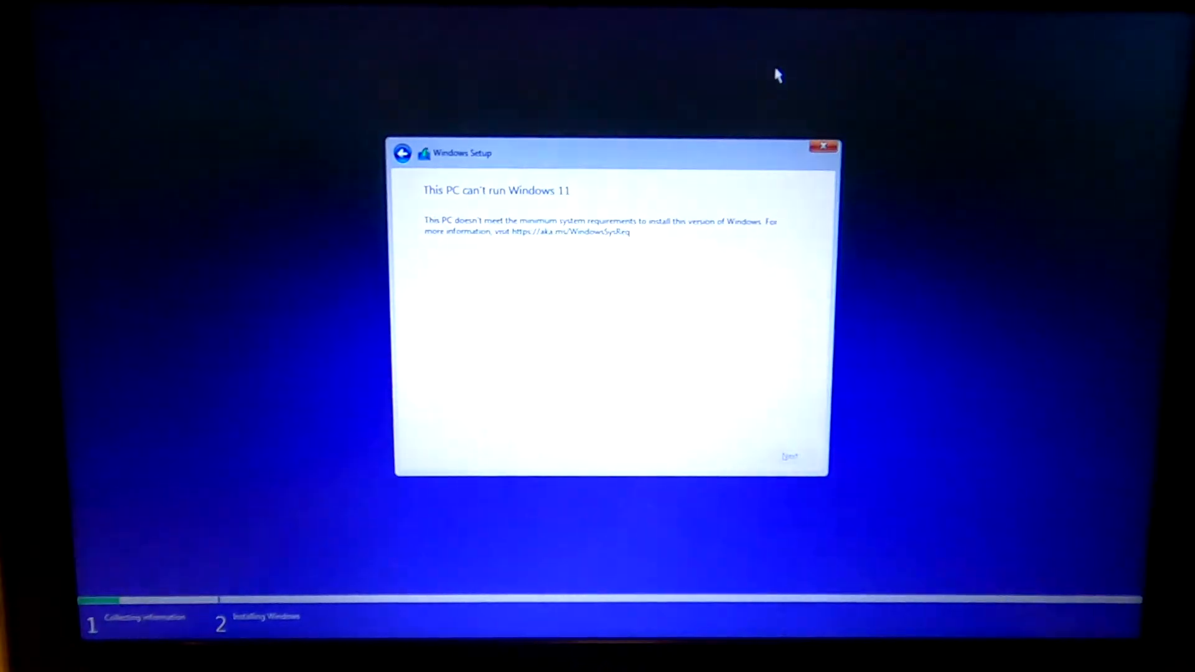
pyautogui.moveTo(825, 147)
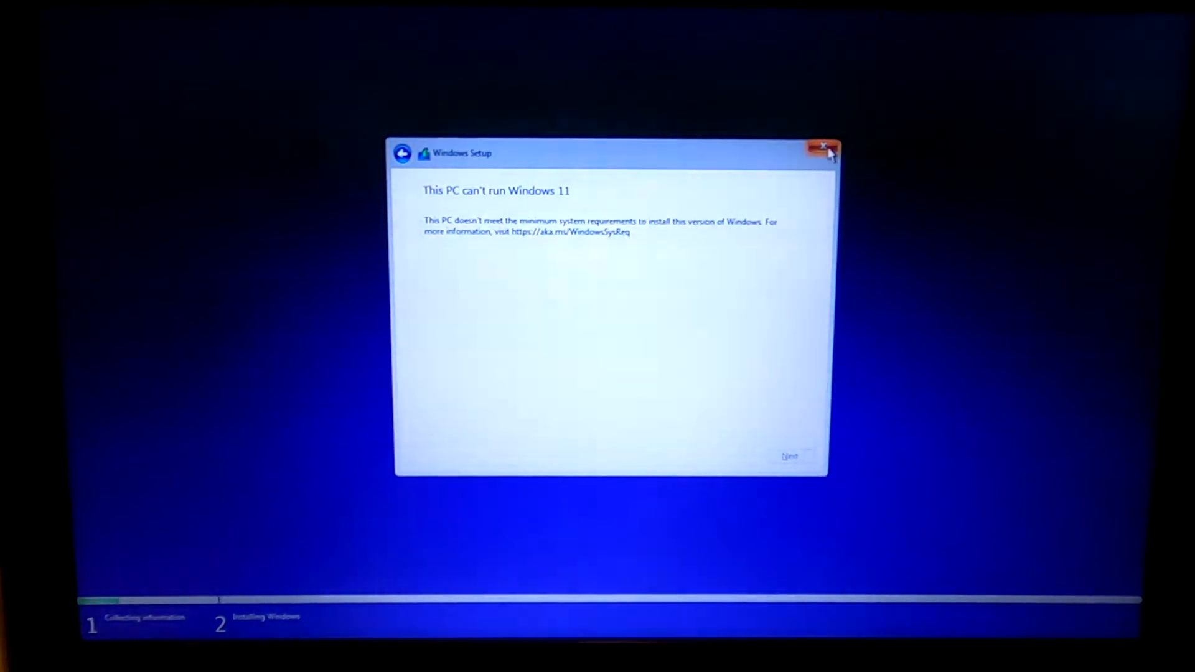
# - Close the Windows Setup window and confirm quitting the blocked installation
pyautogui.click(823, 147)
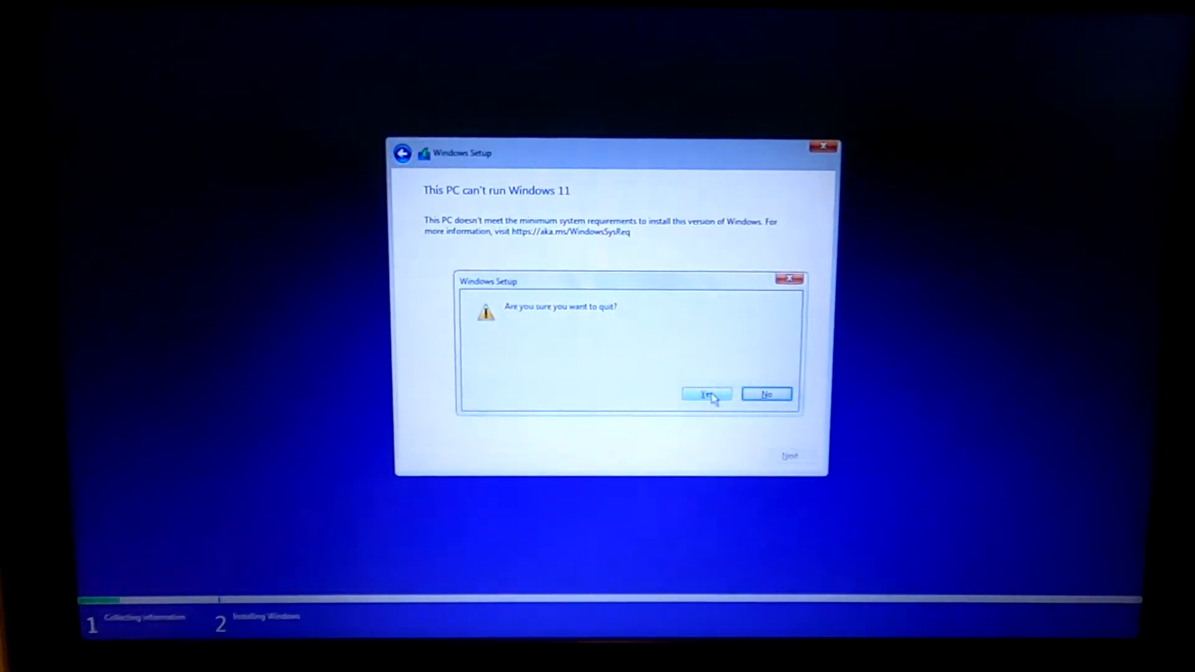
pyautogui.click(705, 394)
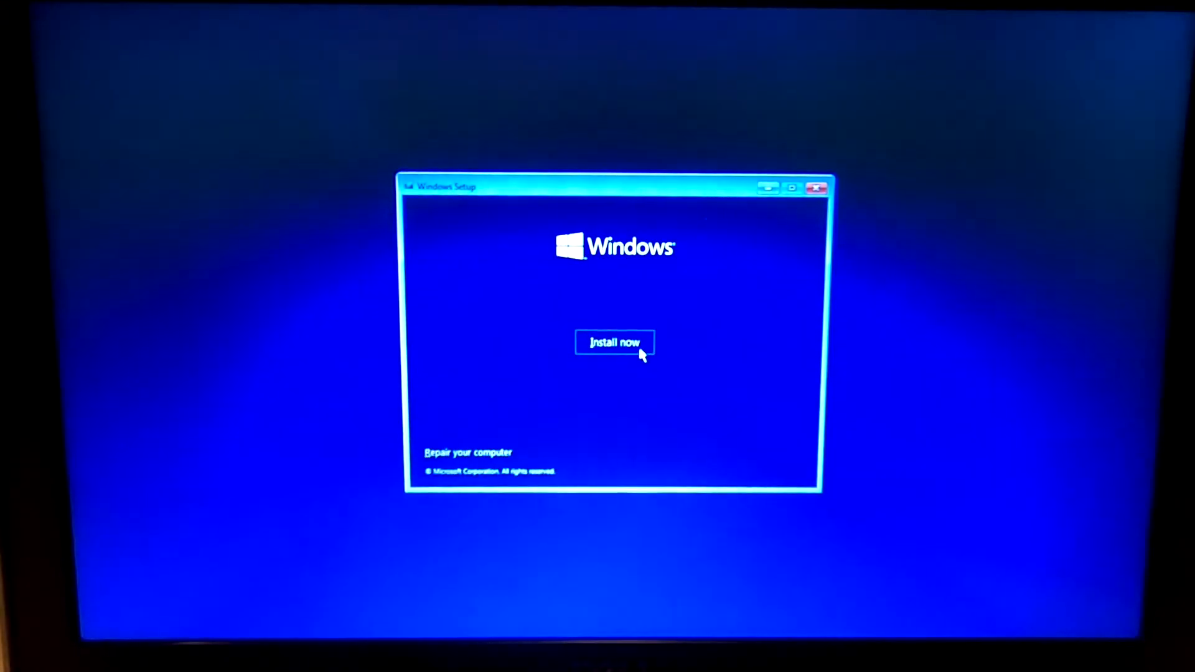
# - Restart setup as Windows 11 Pro without a key, accept the license, choose Custom install
pyautogui.click(614, 342)
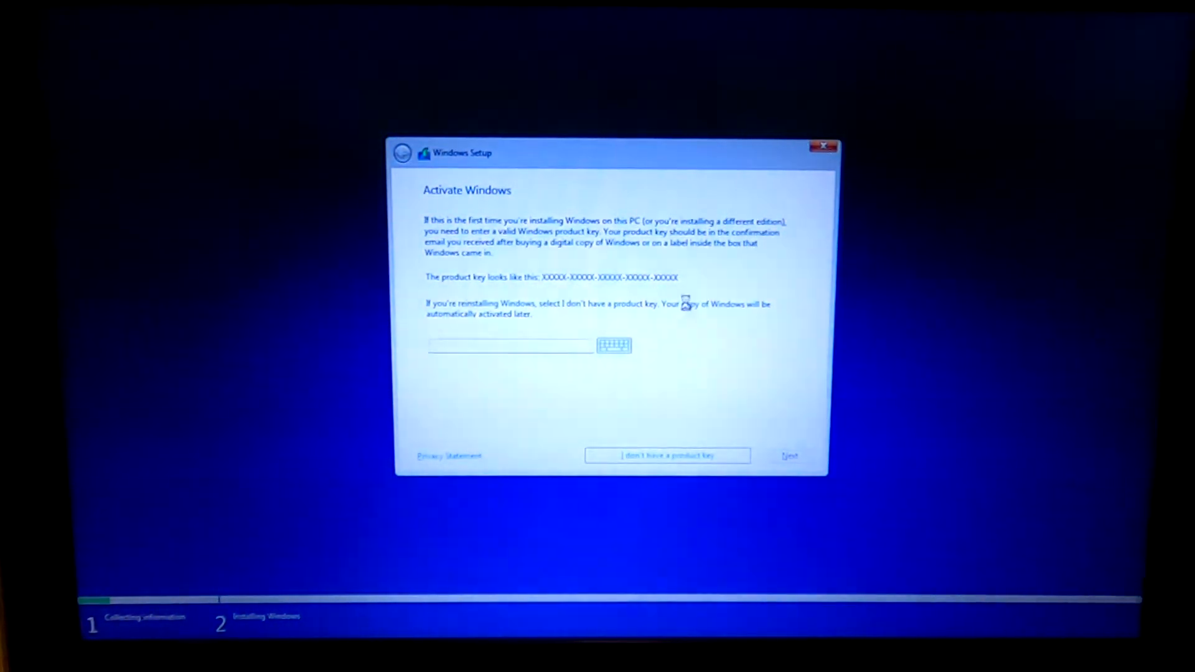
pyautogui.click(666, 455)
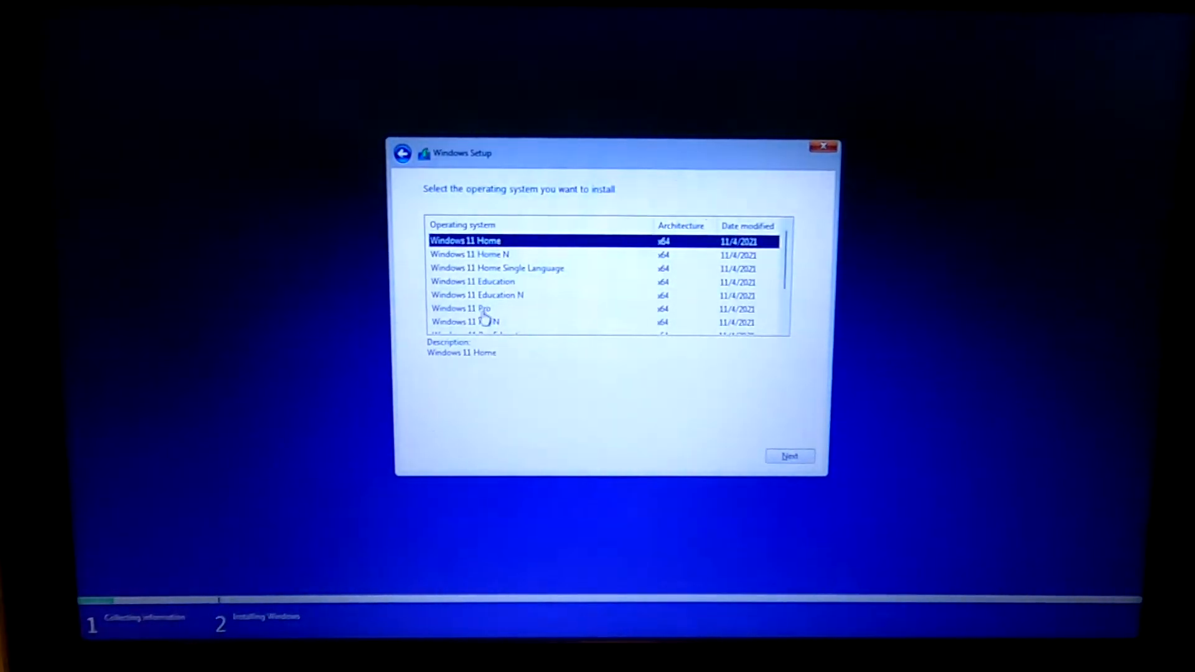
pyautogui.click(461, 308)
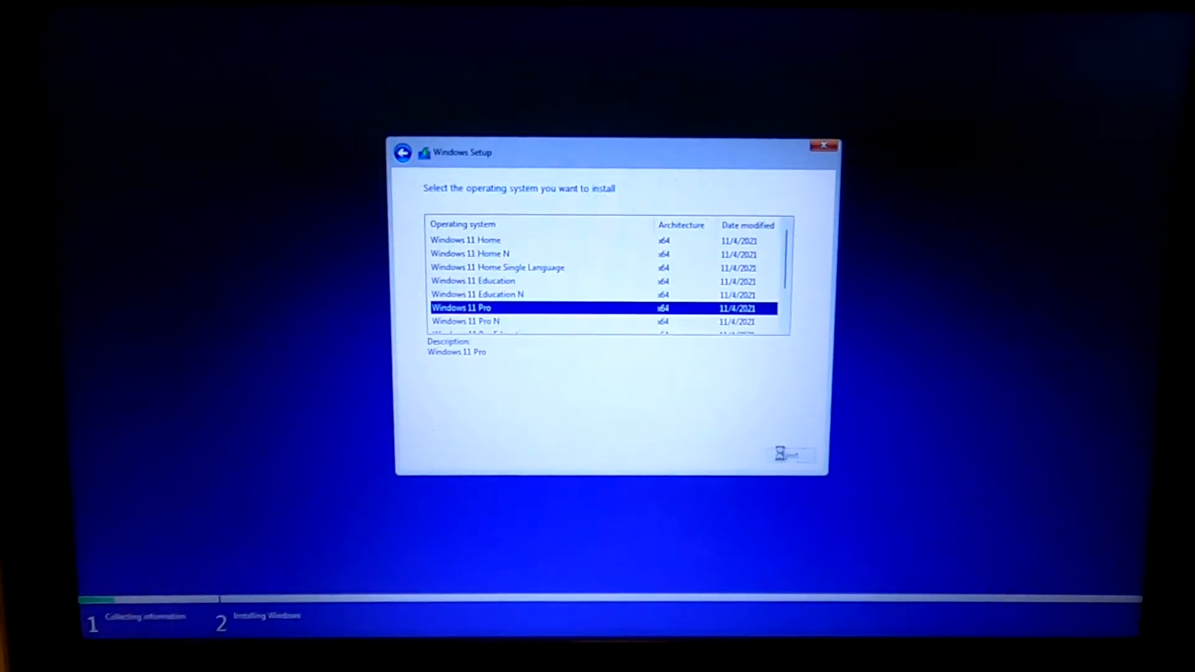
pyautogui.click(792, 455)
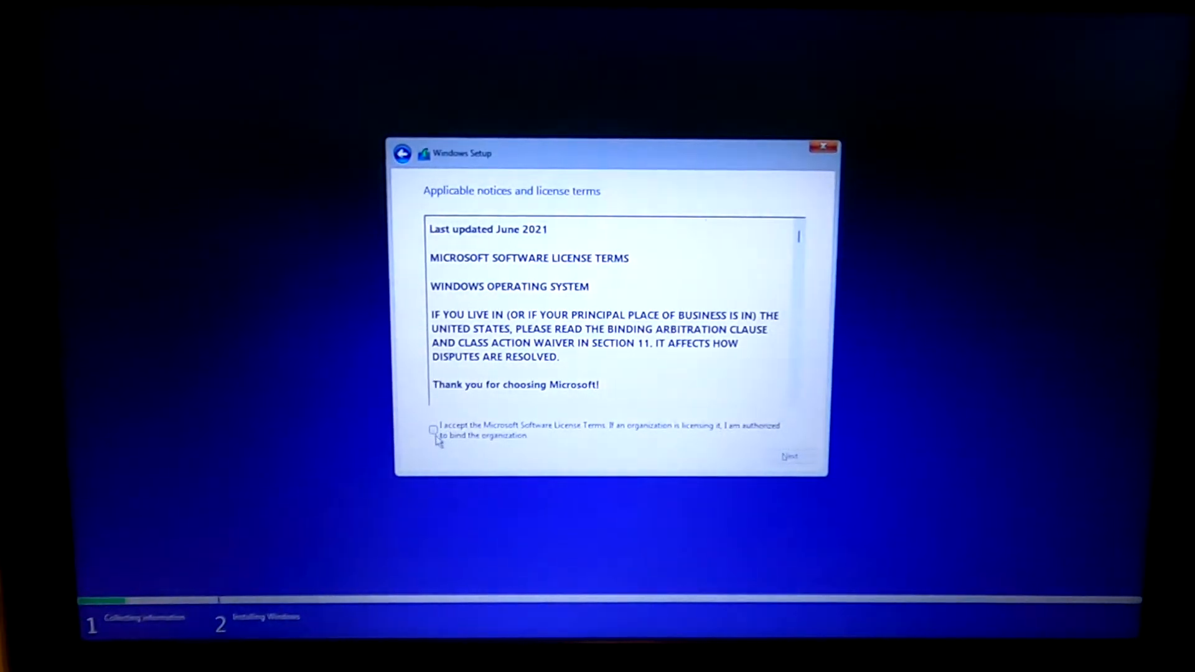
pyautogui.click(433, 429)
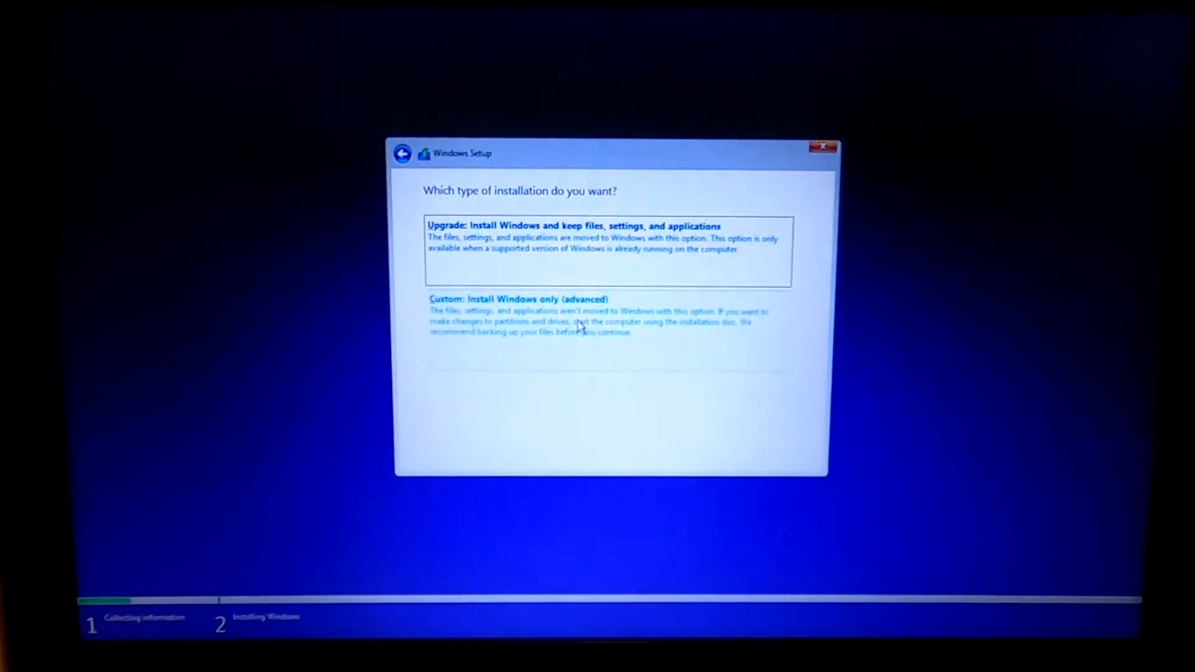
pyautogui.click(518, 299)
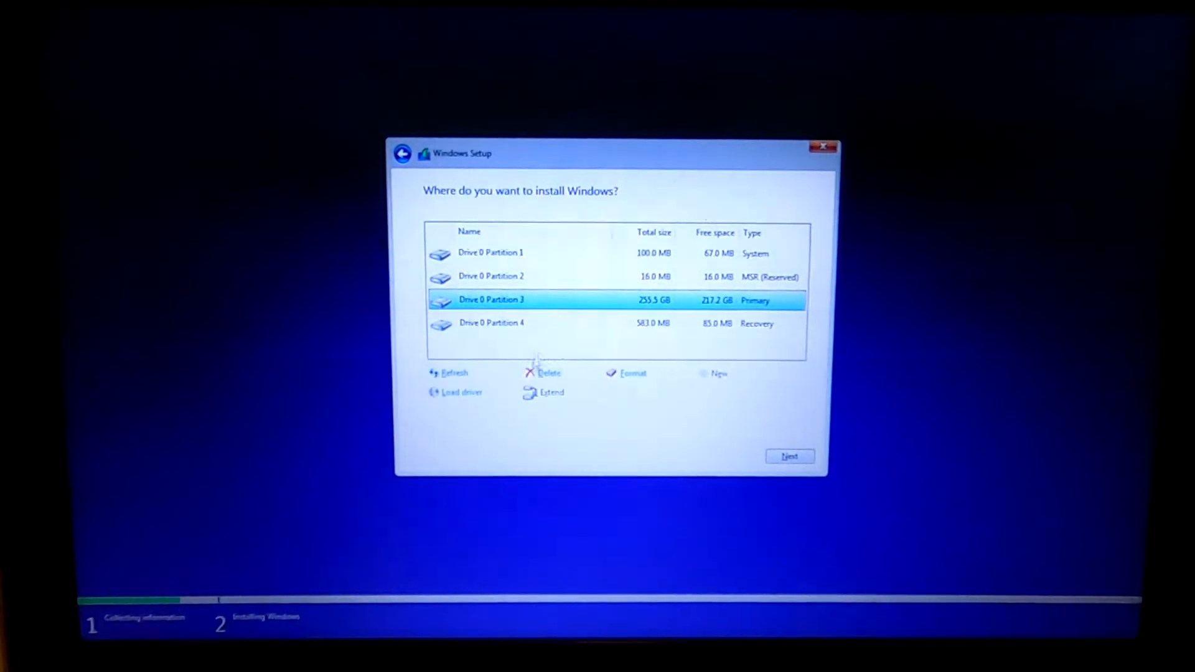
# - Delete all drive partitions and install Windows into the 256.2 GB unallocated space
pyautogui.click(549, 373)
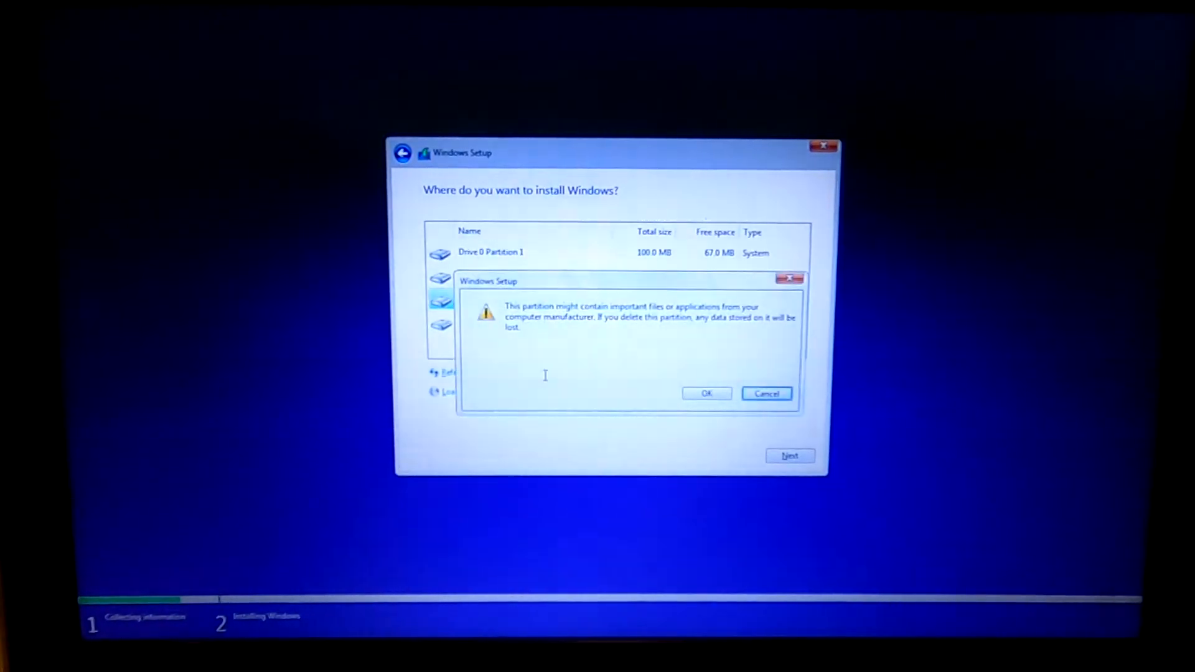
pyautogui.click(705, 393)
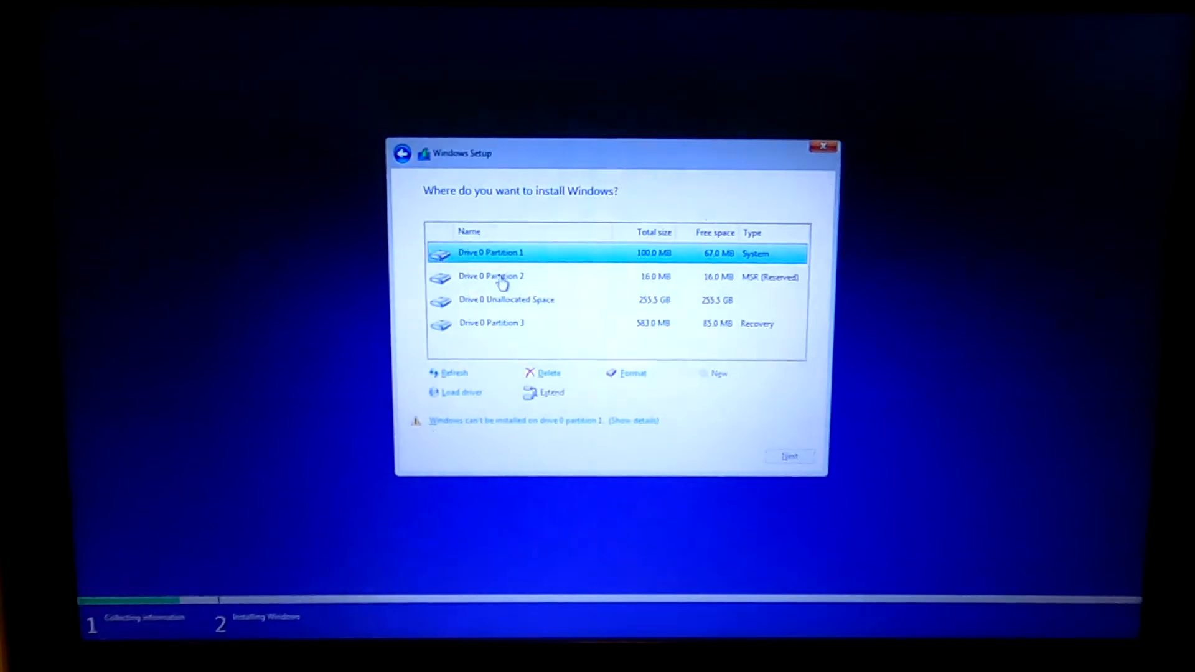
pyautogui.click(547, 373)
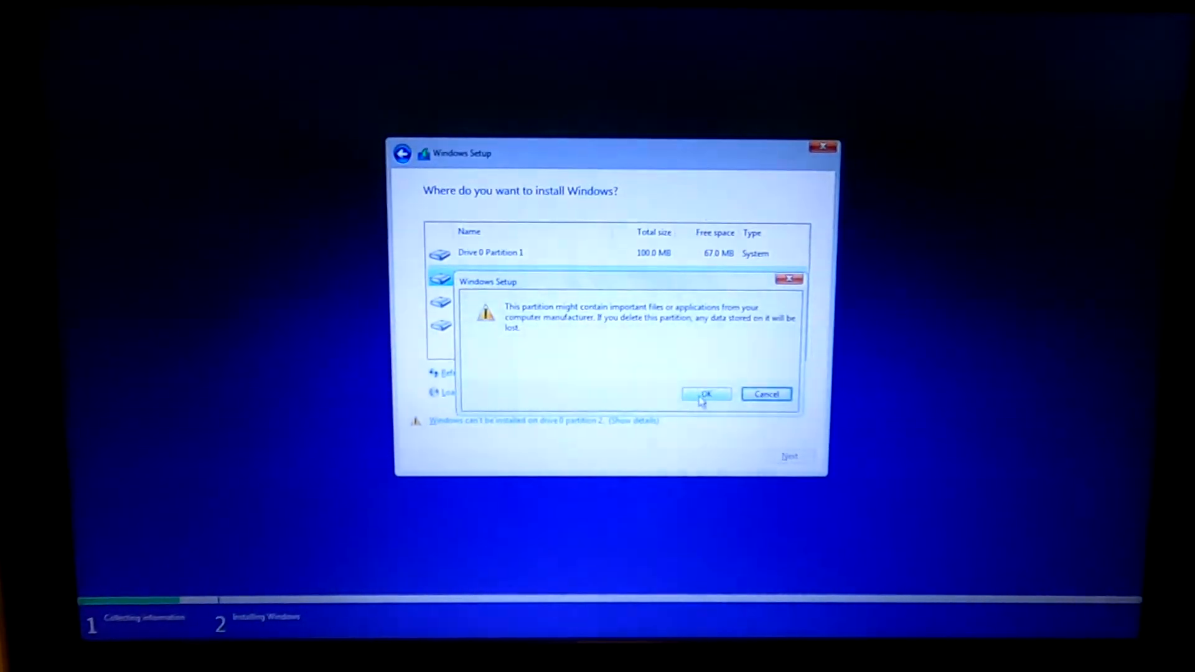
pyautogui.click(702, 394)
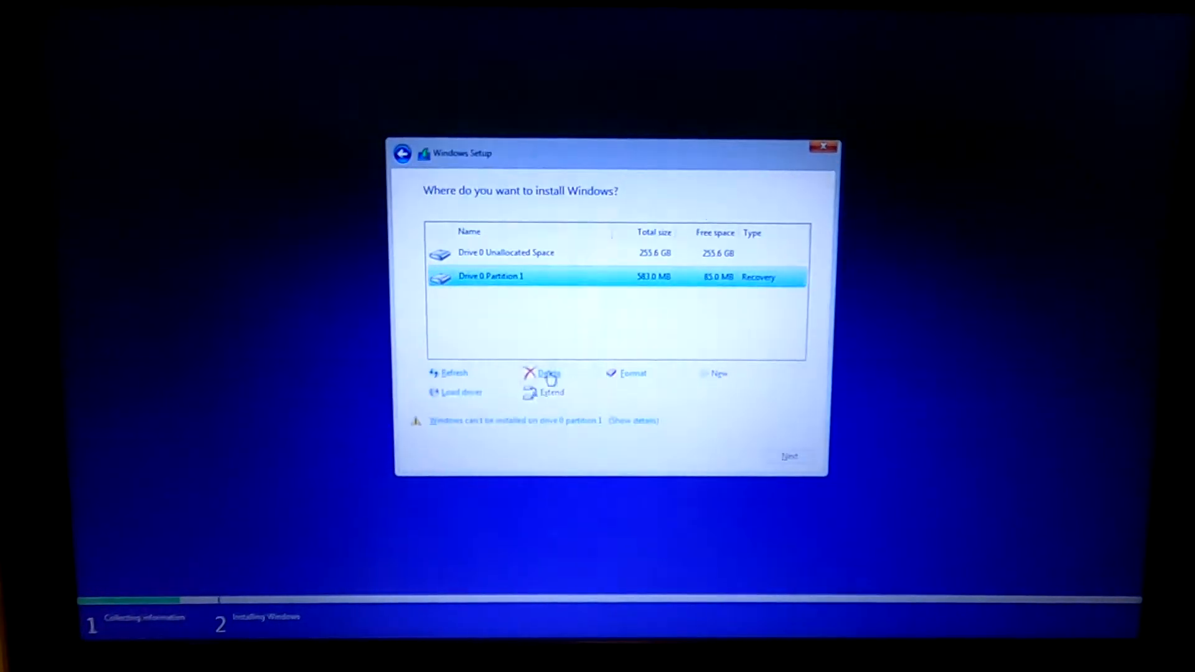
pyautogui.click(547, 374)
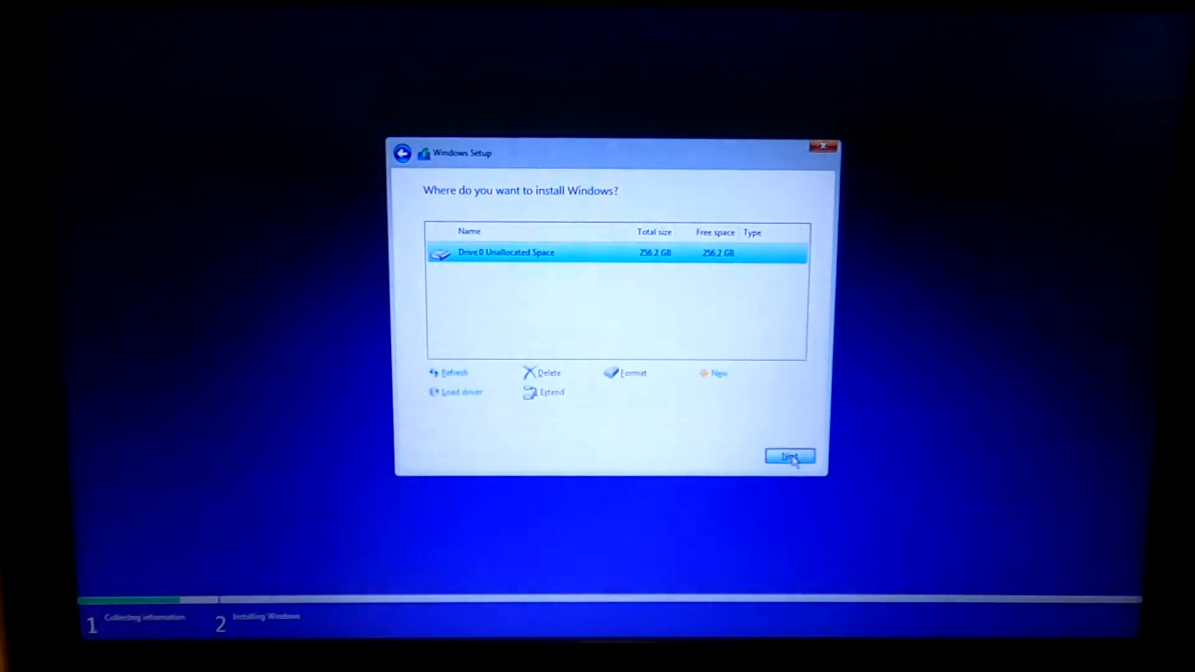
pyautogui.click(790, 455)
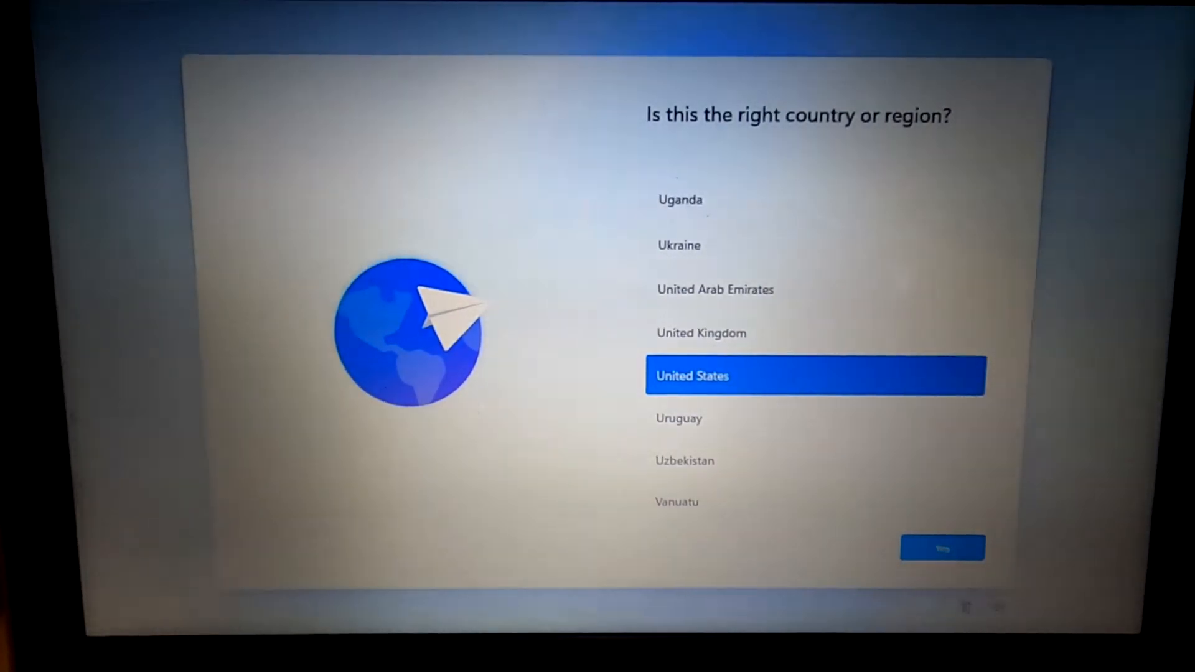
# - Confirm United States as the region and join the secured home Wi-Fi network
pyautogui.click(941, 547)
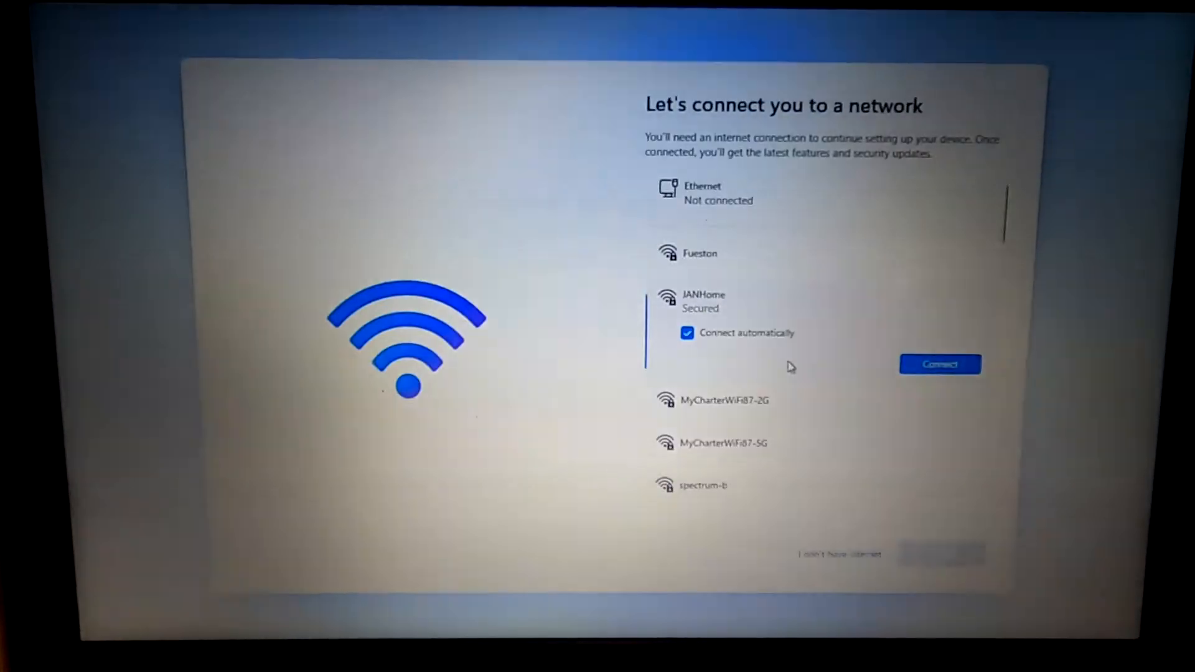
pyautogui.click(940, 364)
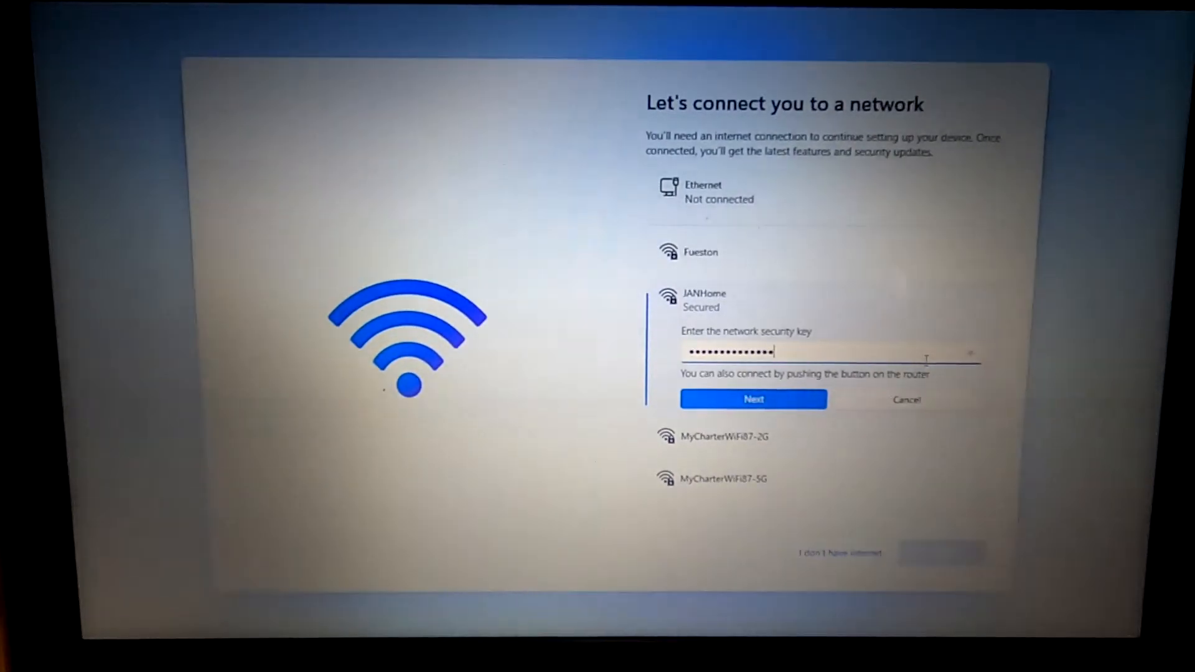
pyautogui.click(752, 399)
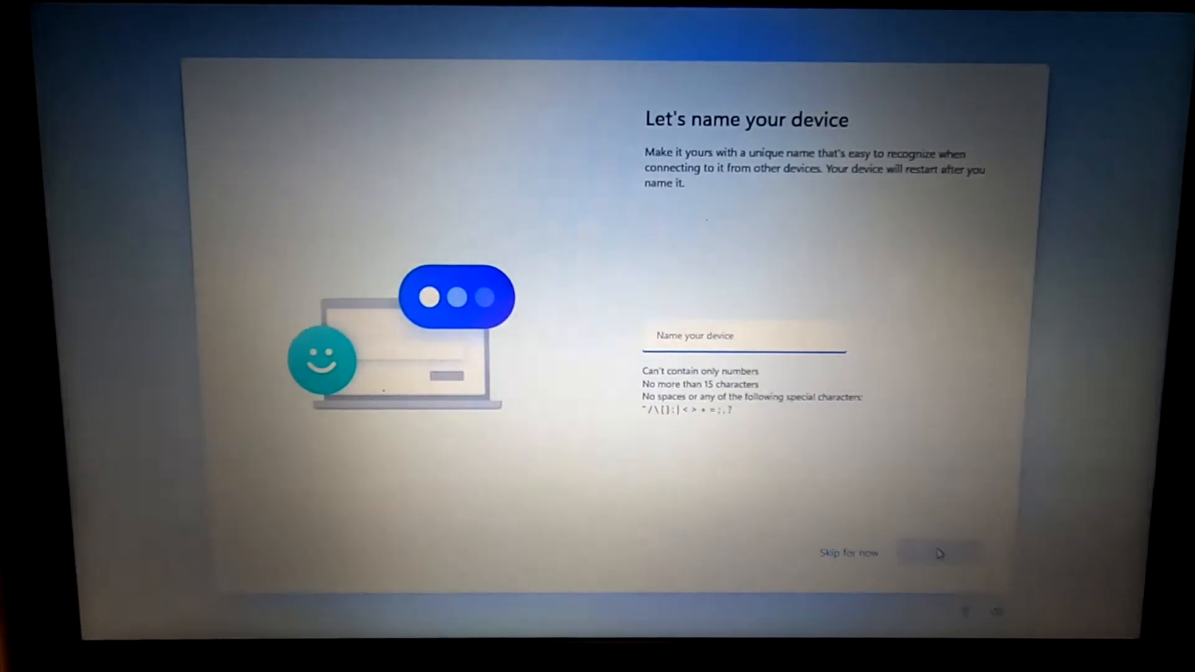
pyautogui.click(743, 335)
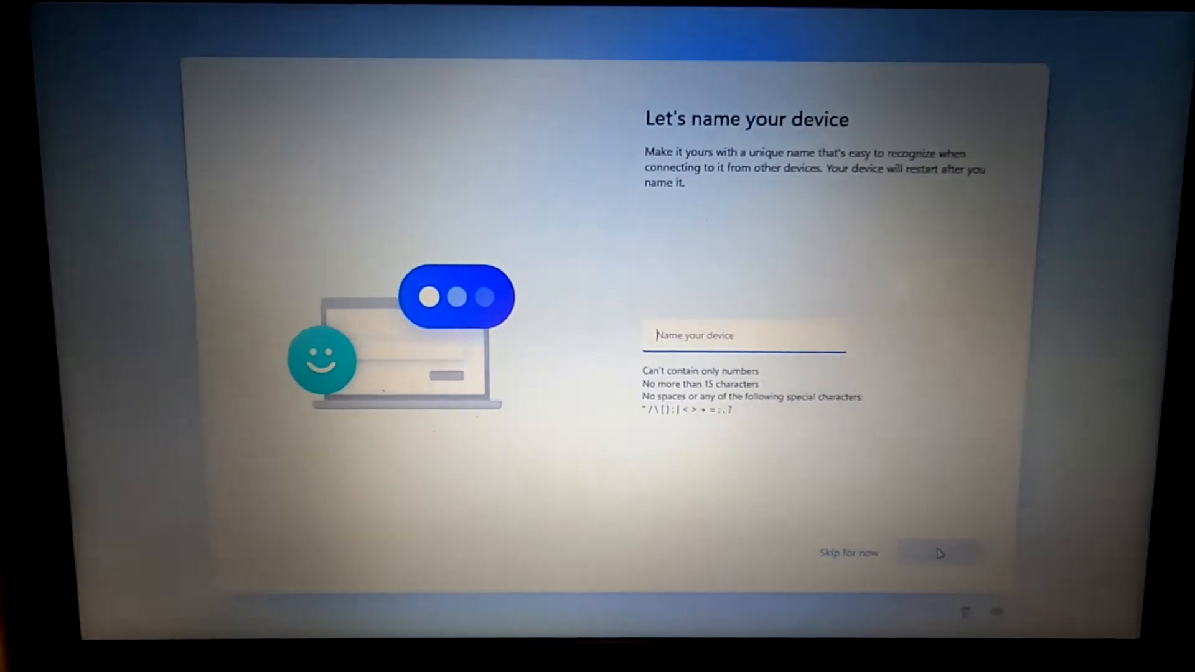
# - Name the device Laptop and set it up for personal use
pyautogui.write('Laptop')
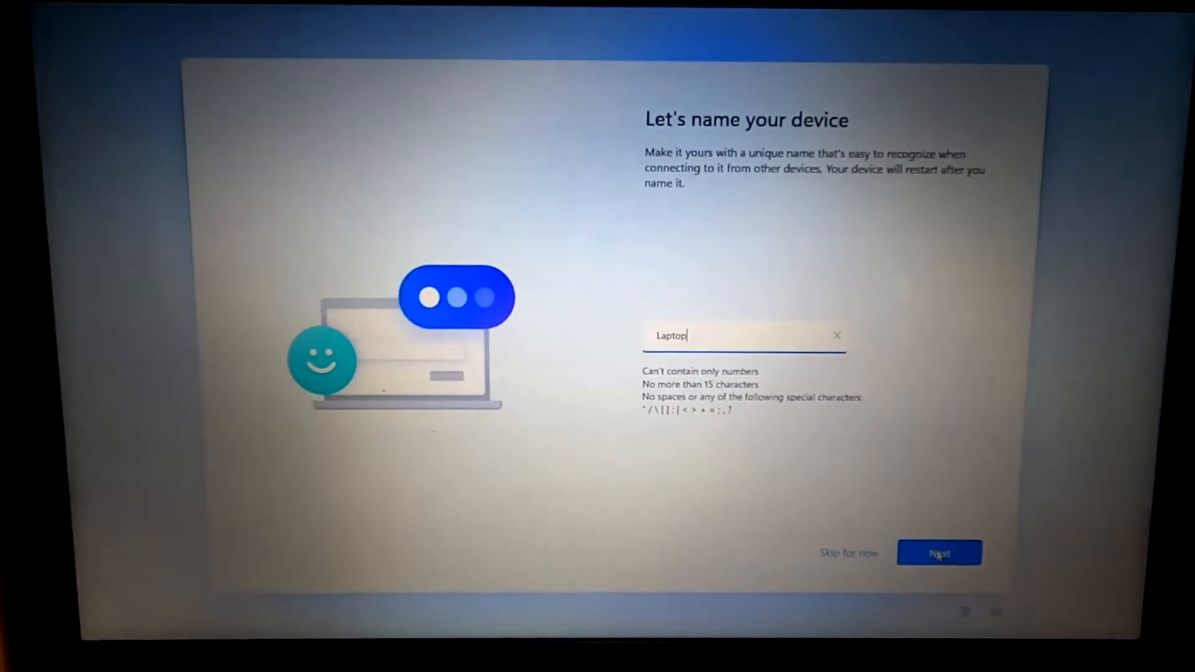
pyautogui.click(939, 552)
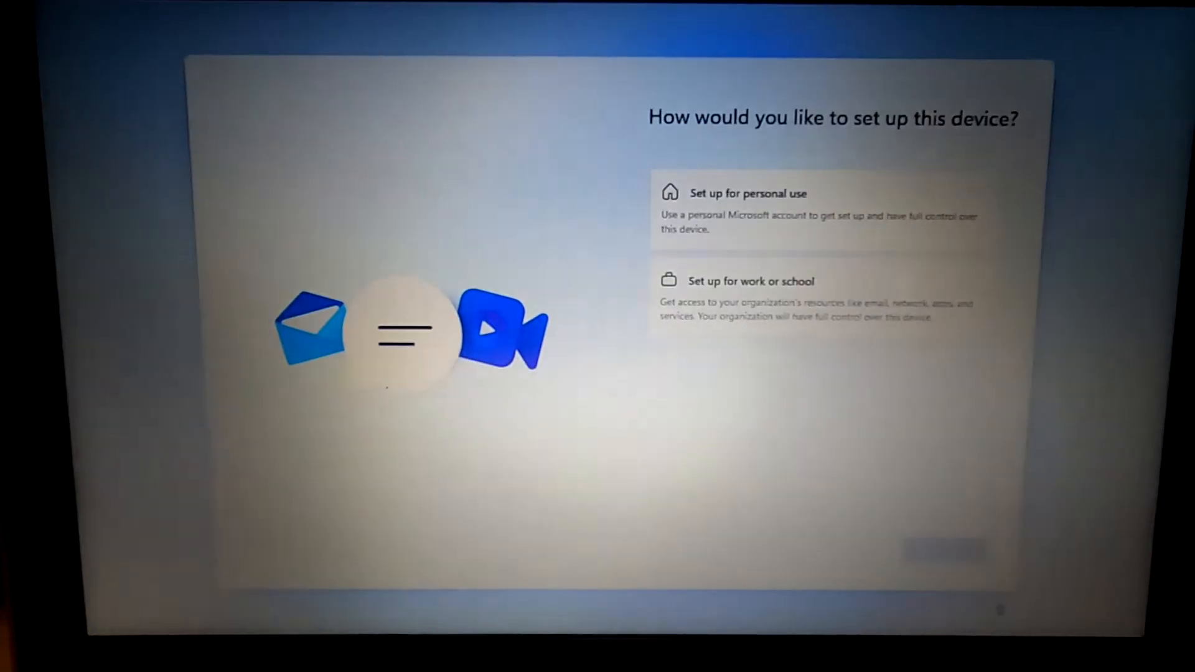
pyautogui.click(746, 193)
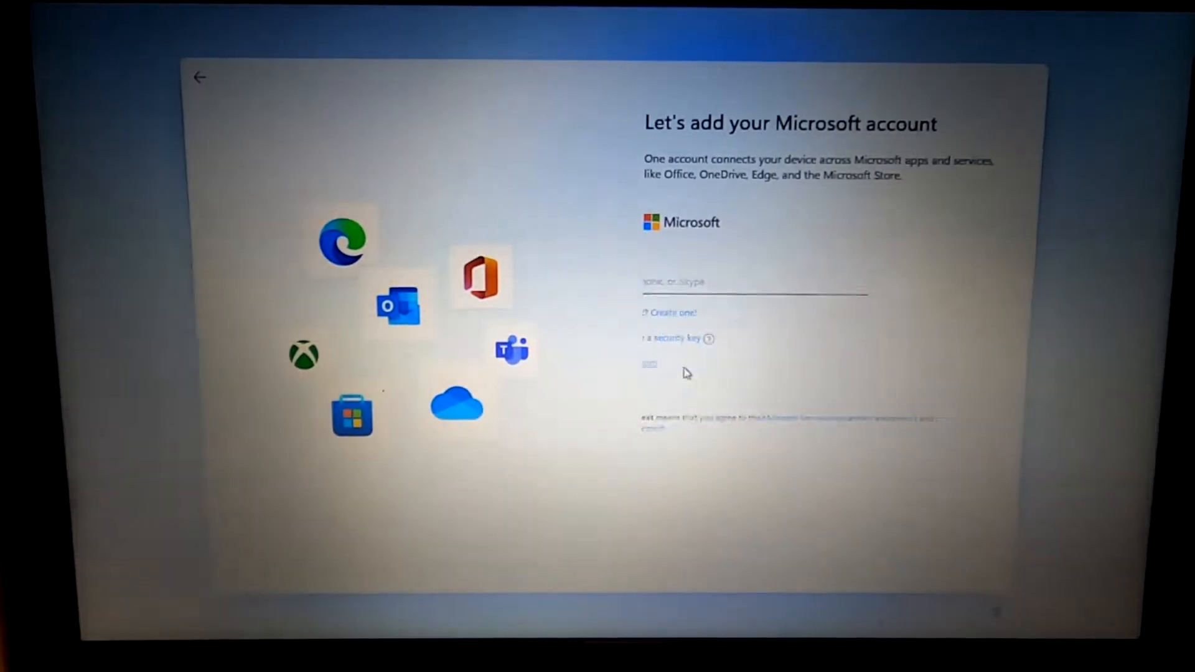
# - Choose an offline account under Sign-in options and skip the Microsoft account
pyautogui.click(649, 363)
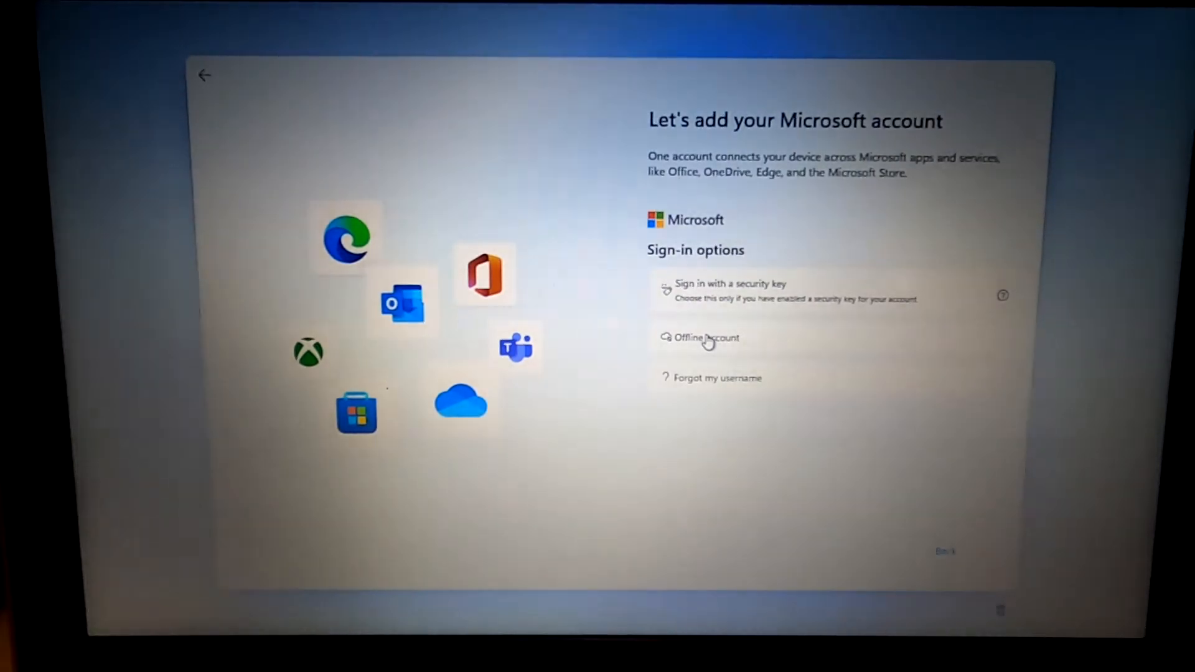
pyautogui.click(1003, 296)
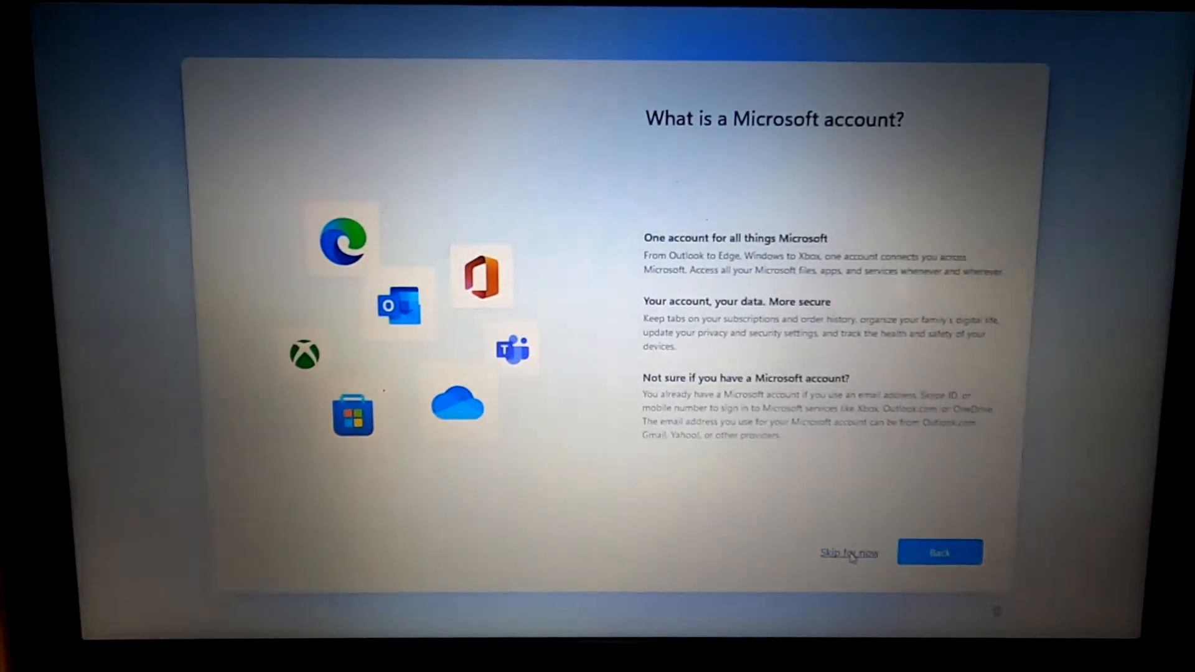
pyautogui.click(848, 552)
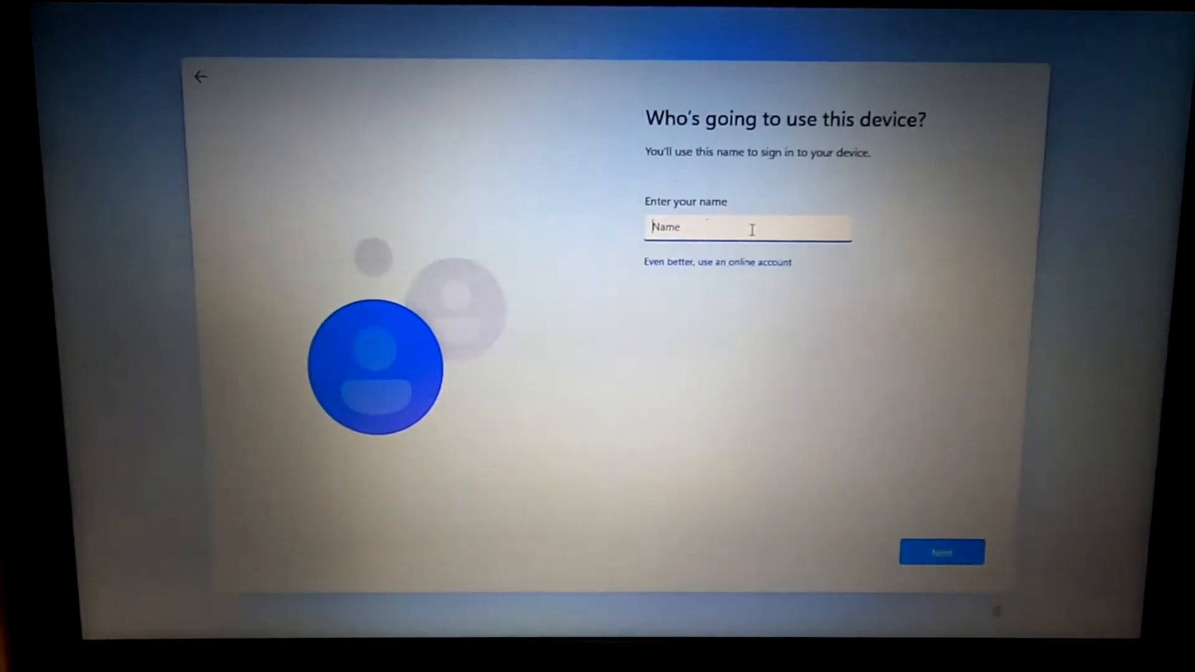
# - Enter the local account name, password and confirmation, then set security questions like birth city
pyautogui.click(941, 552)
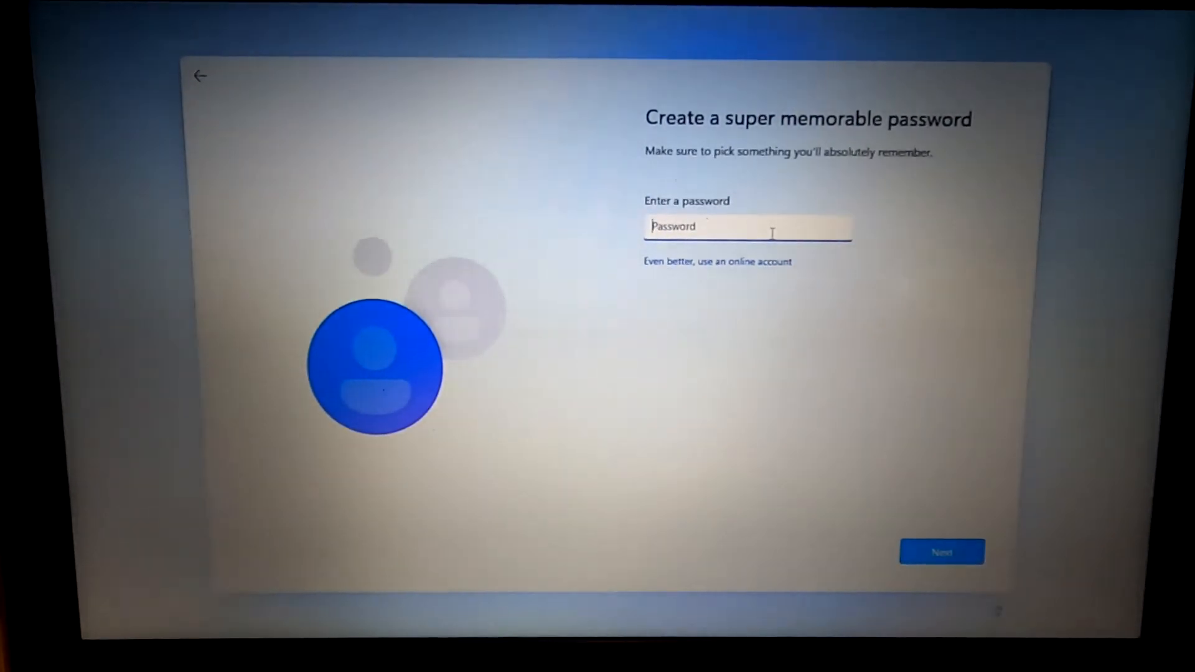
pyautogui.click(941, 551)
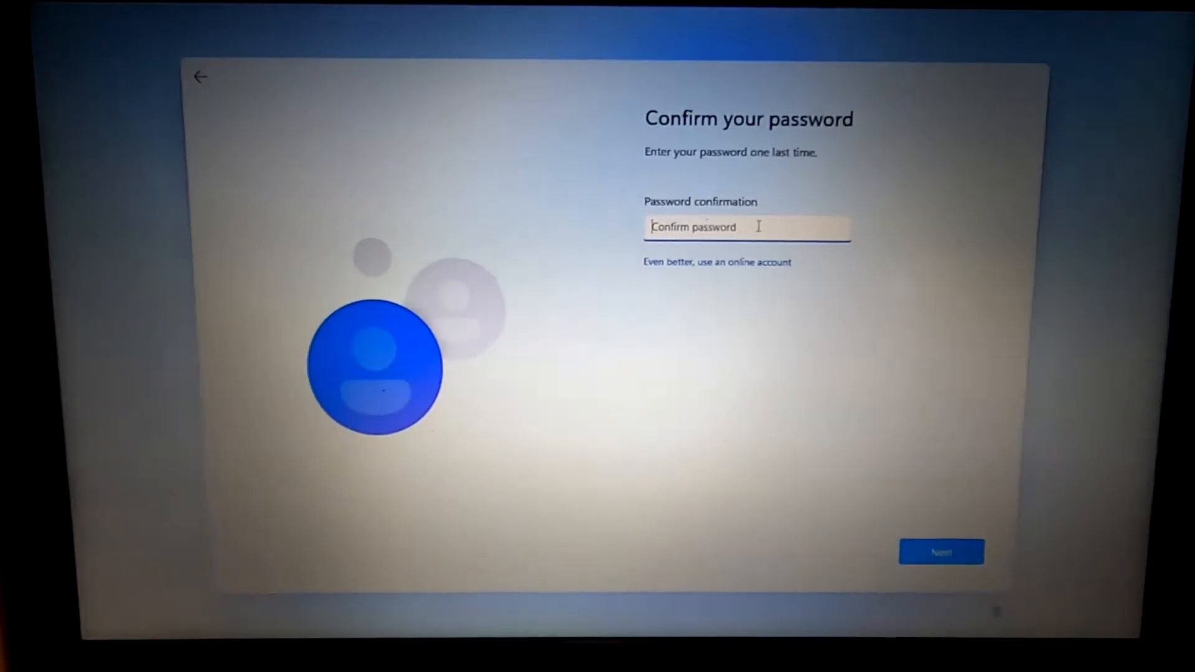
pyautogui.click(940, 550)
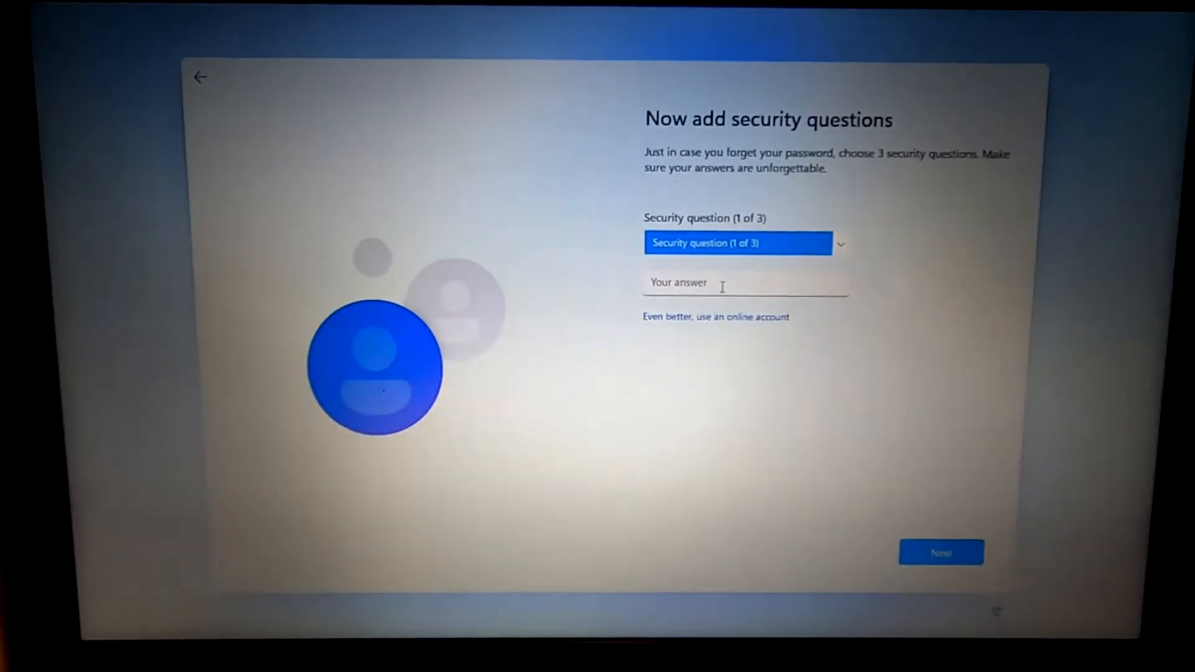
pyautogui.click(743, 242)
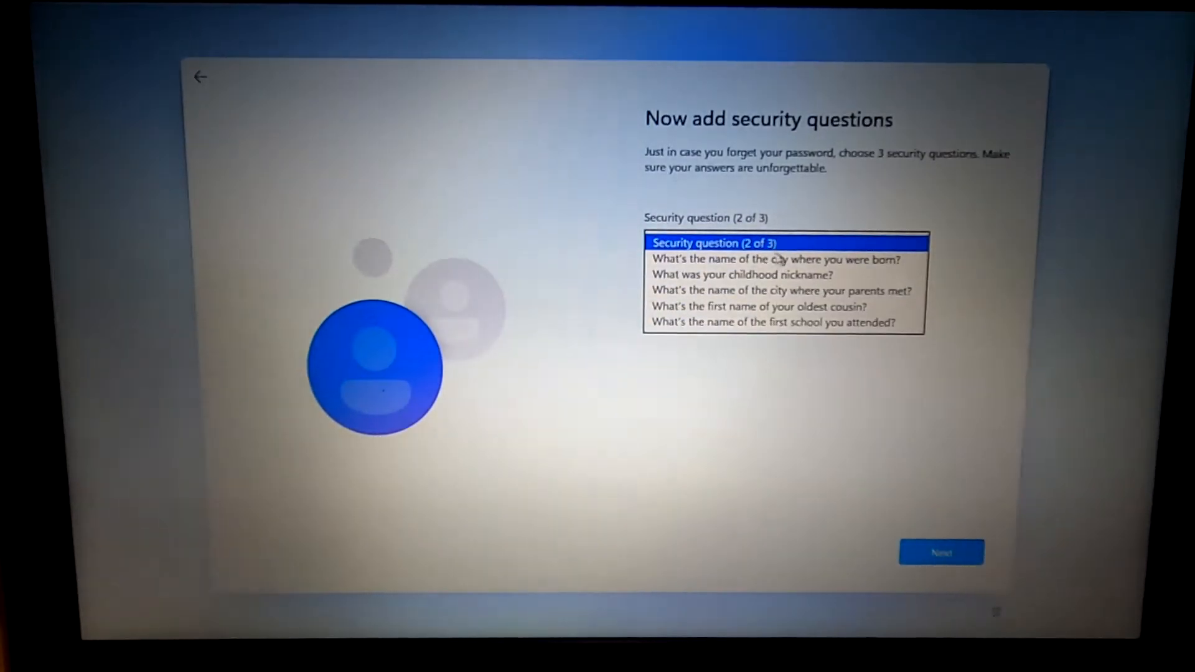
pyautogui.click(781, 259)
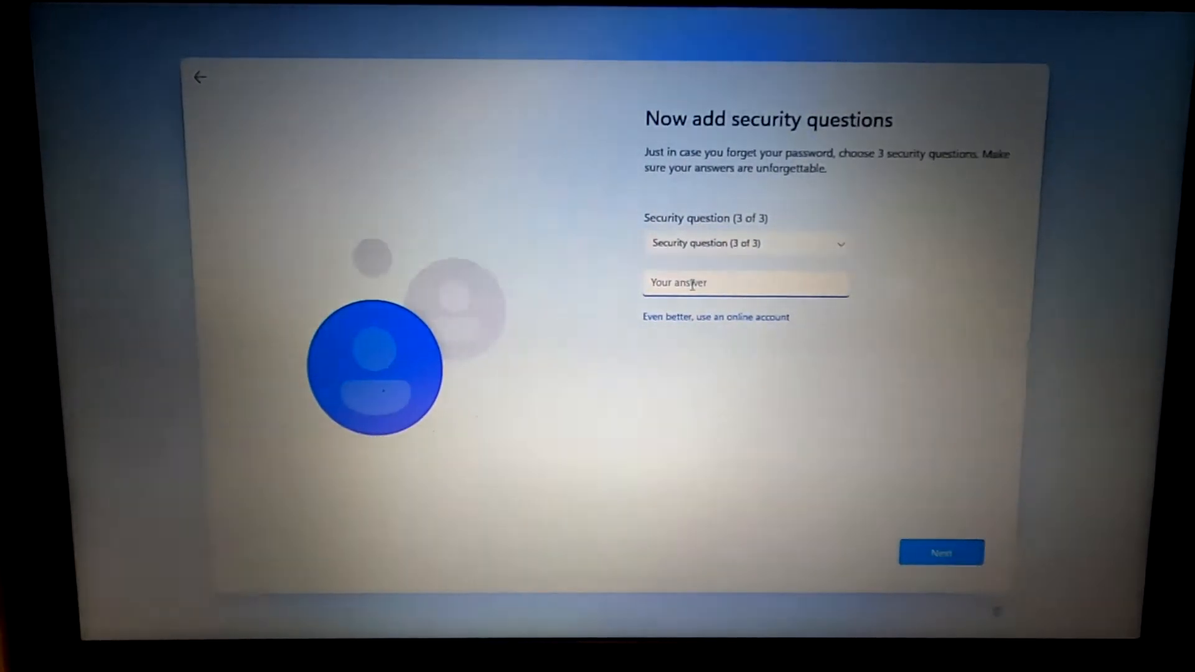
pyautogui.click(940, 552)
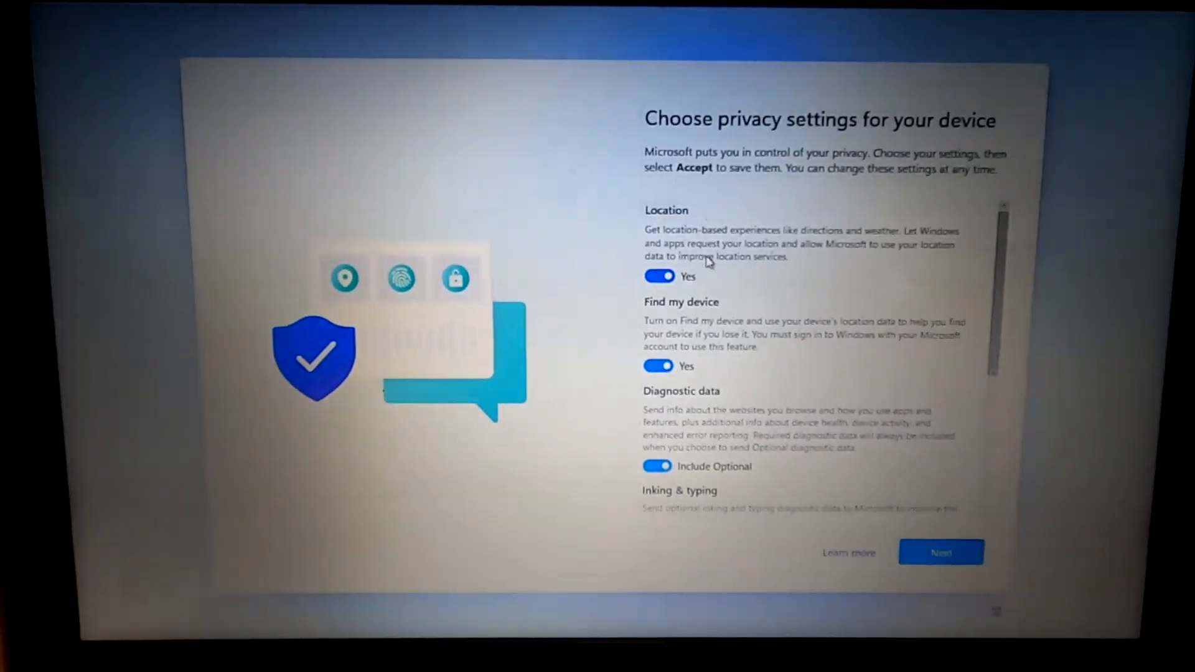
# - Switch off location, inking and typing, tailored experiences and advertising ID, then accept
pyautogui.click(657, 276)
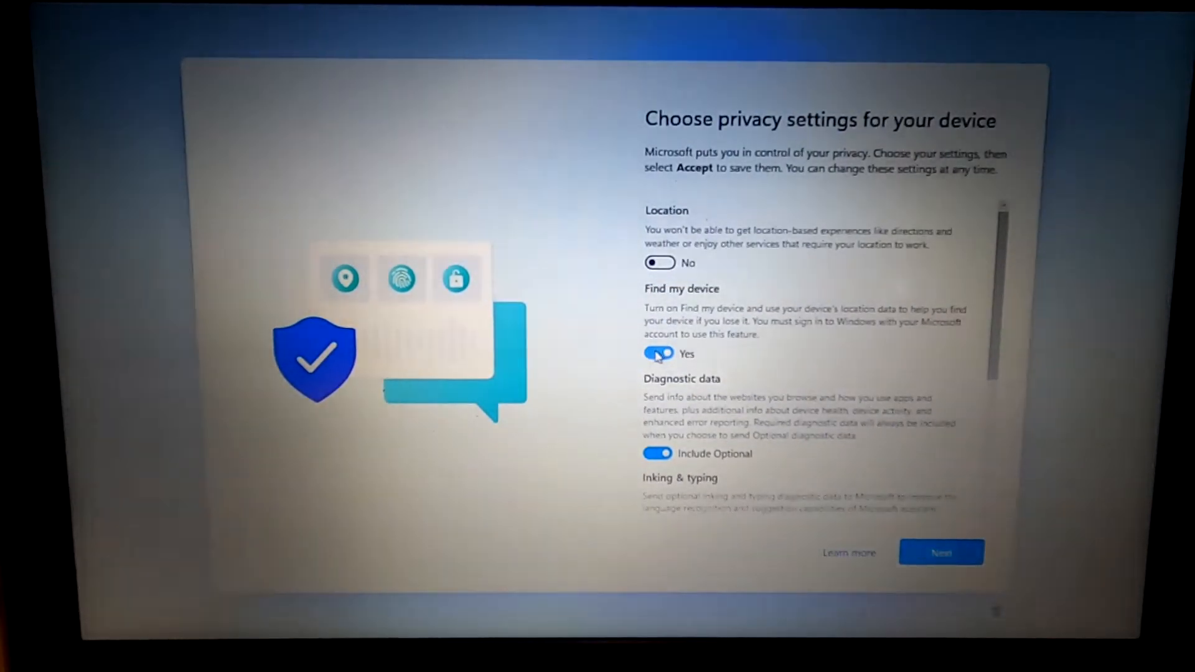
pyautogui.scroll(-3)
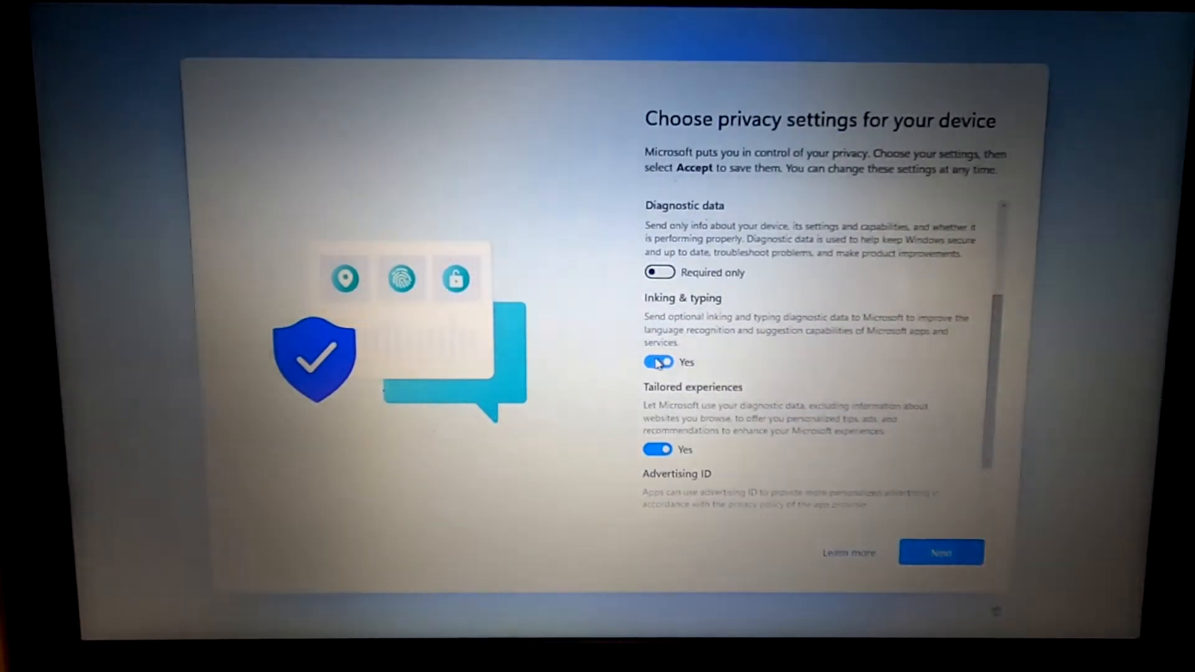
pyautogui.click(657, 362)
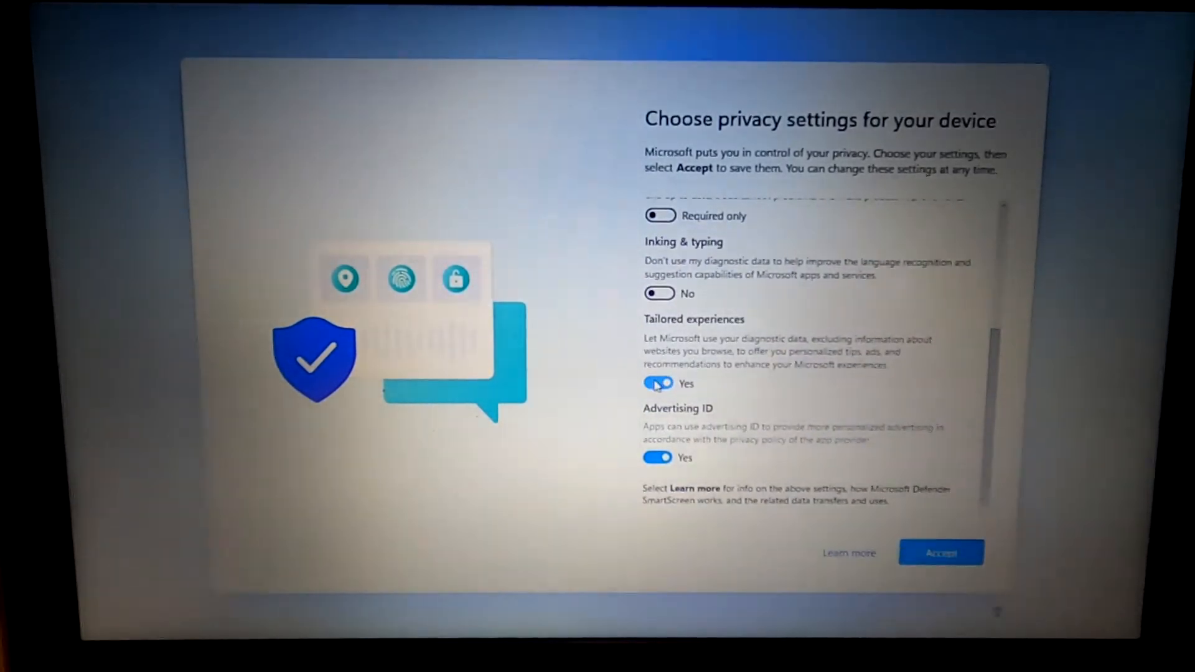
pyautogui.click(656, 383)
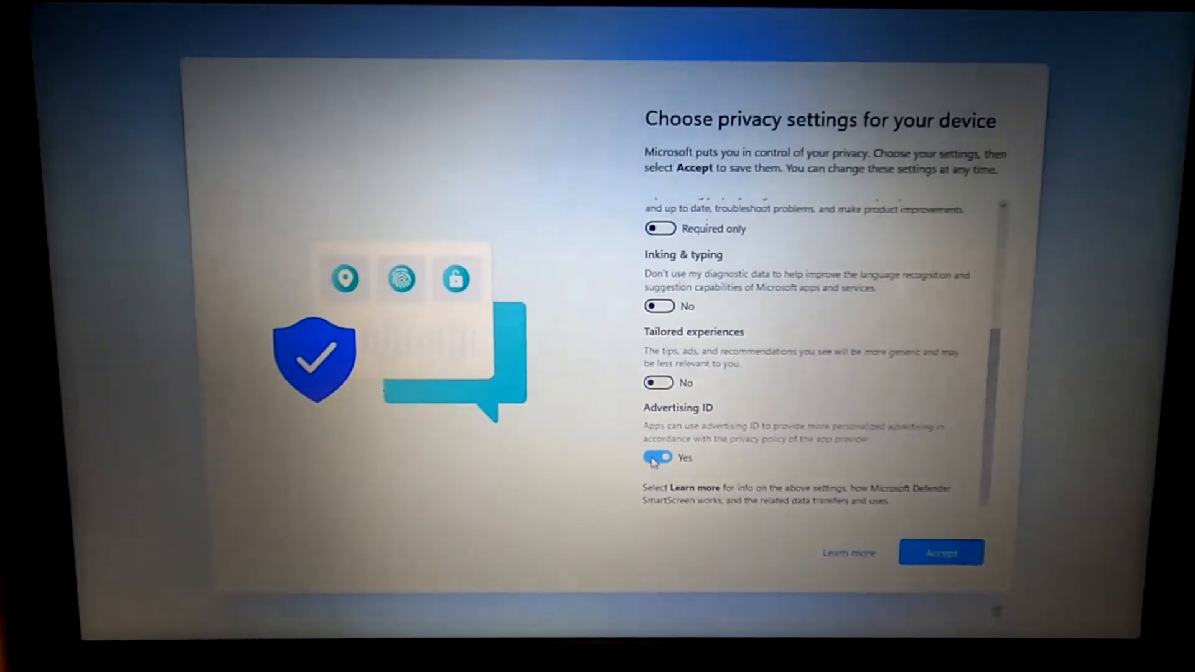
pyautogui.click(940, 553)
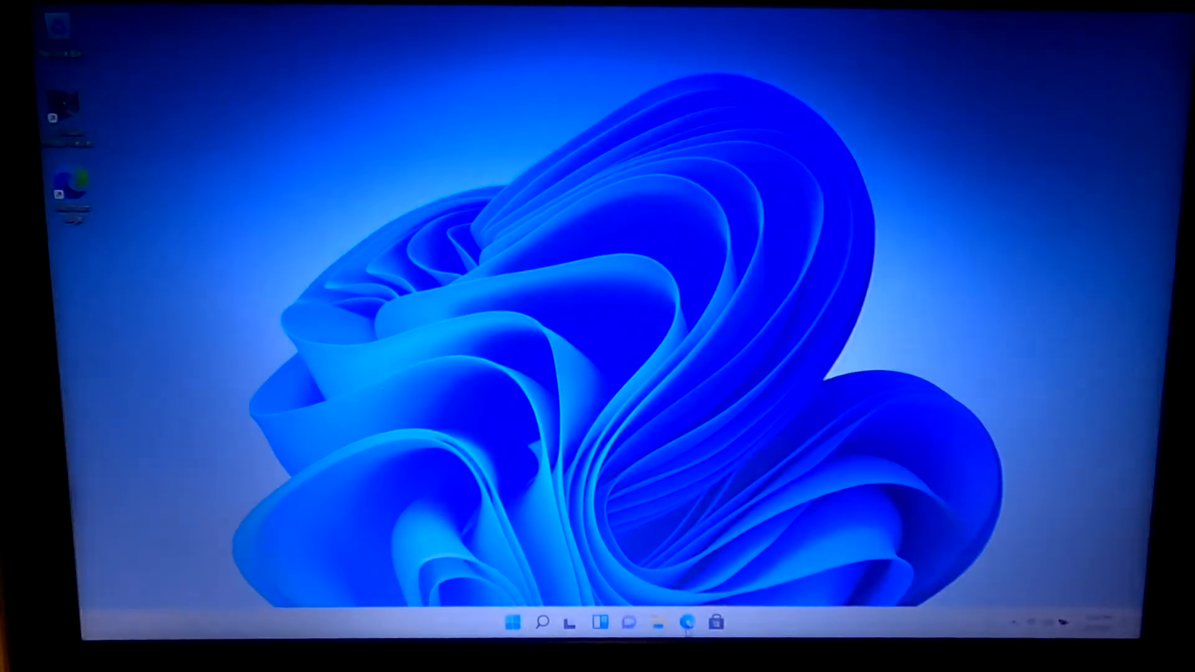
# - Launch Microsoft Edge from the taskbar to show its welcome page
pyautogui.click(689, 624)
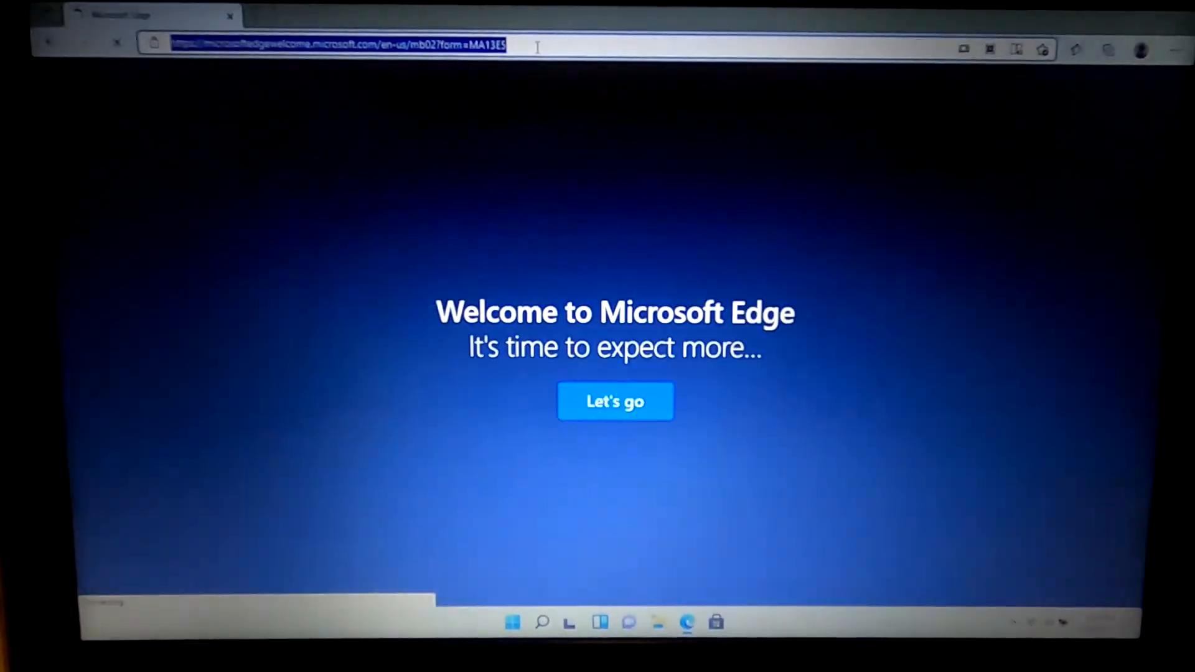
# - Enter abc.com in Edge's address bar to load the ABC home page
pyautogui.write('abc.com')
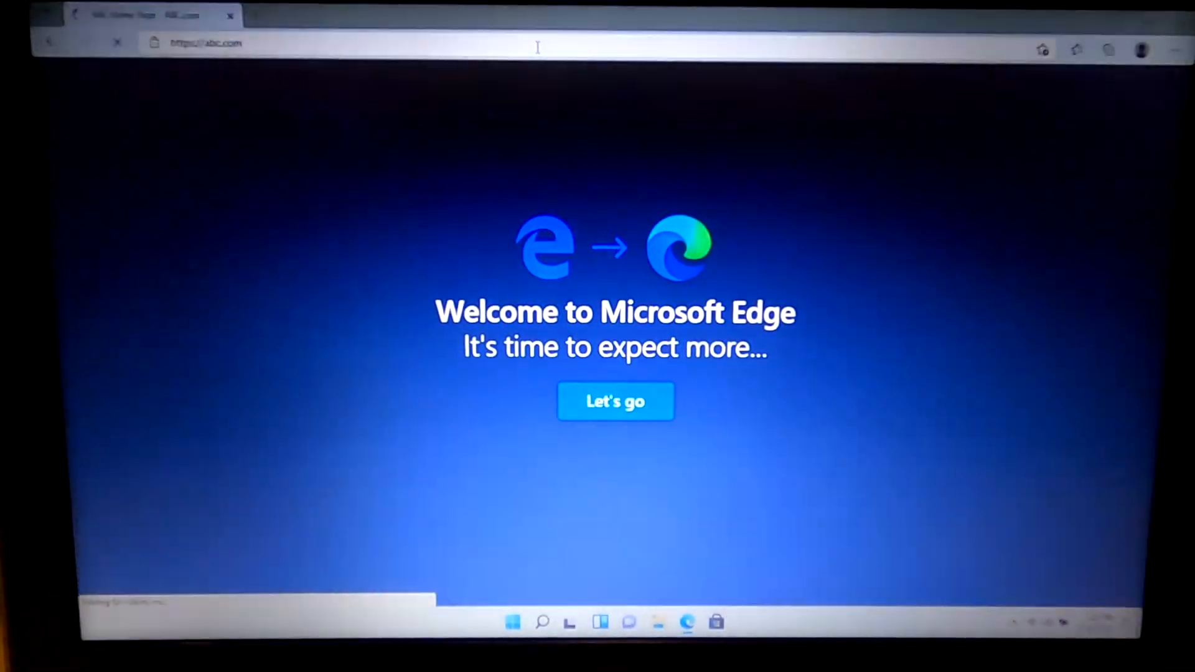
pyautogui.click(615, 401)
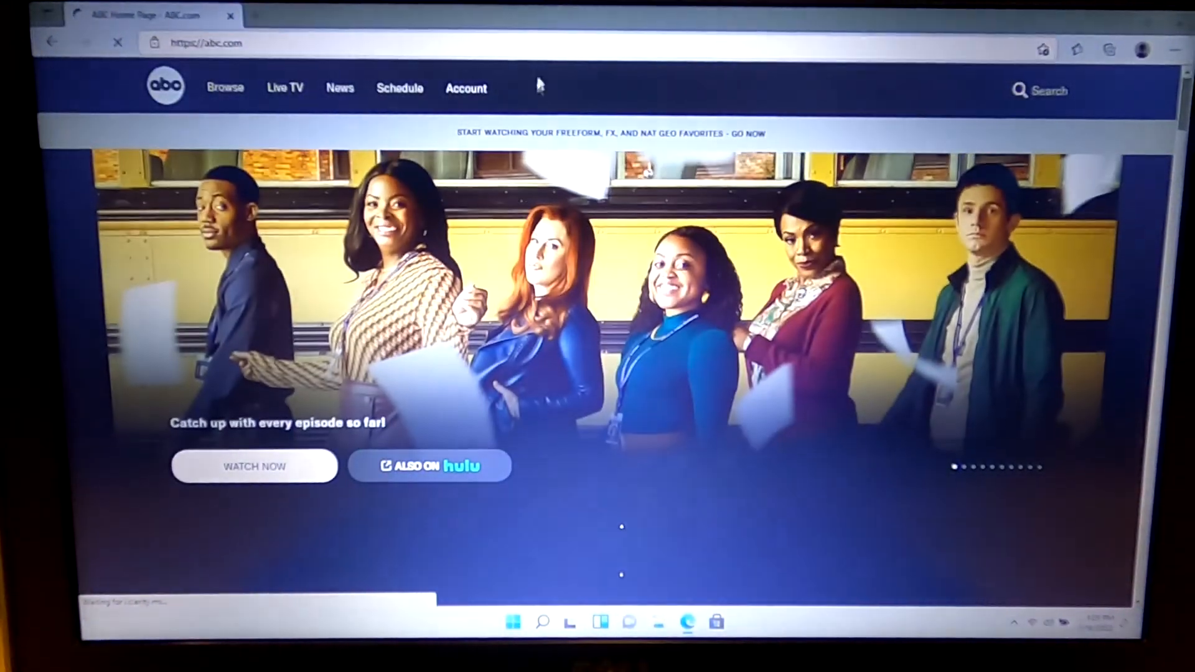